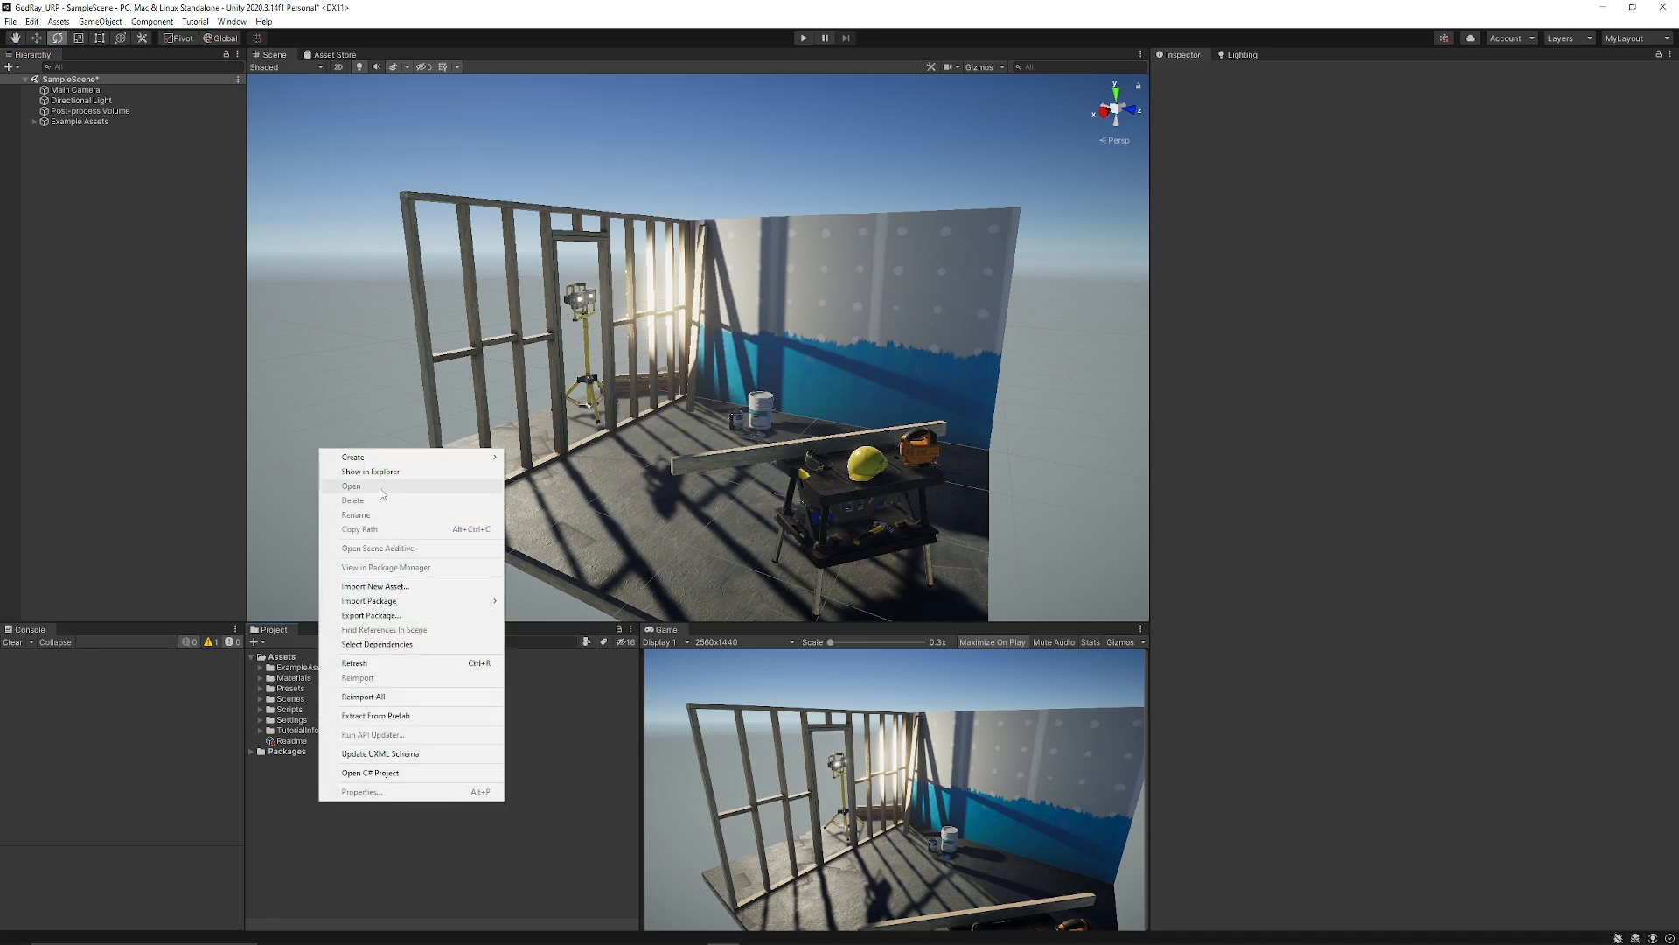
{"action": "mouse_move", "coordinate": [352, 457]}
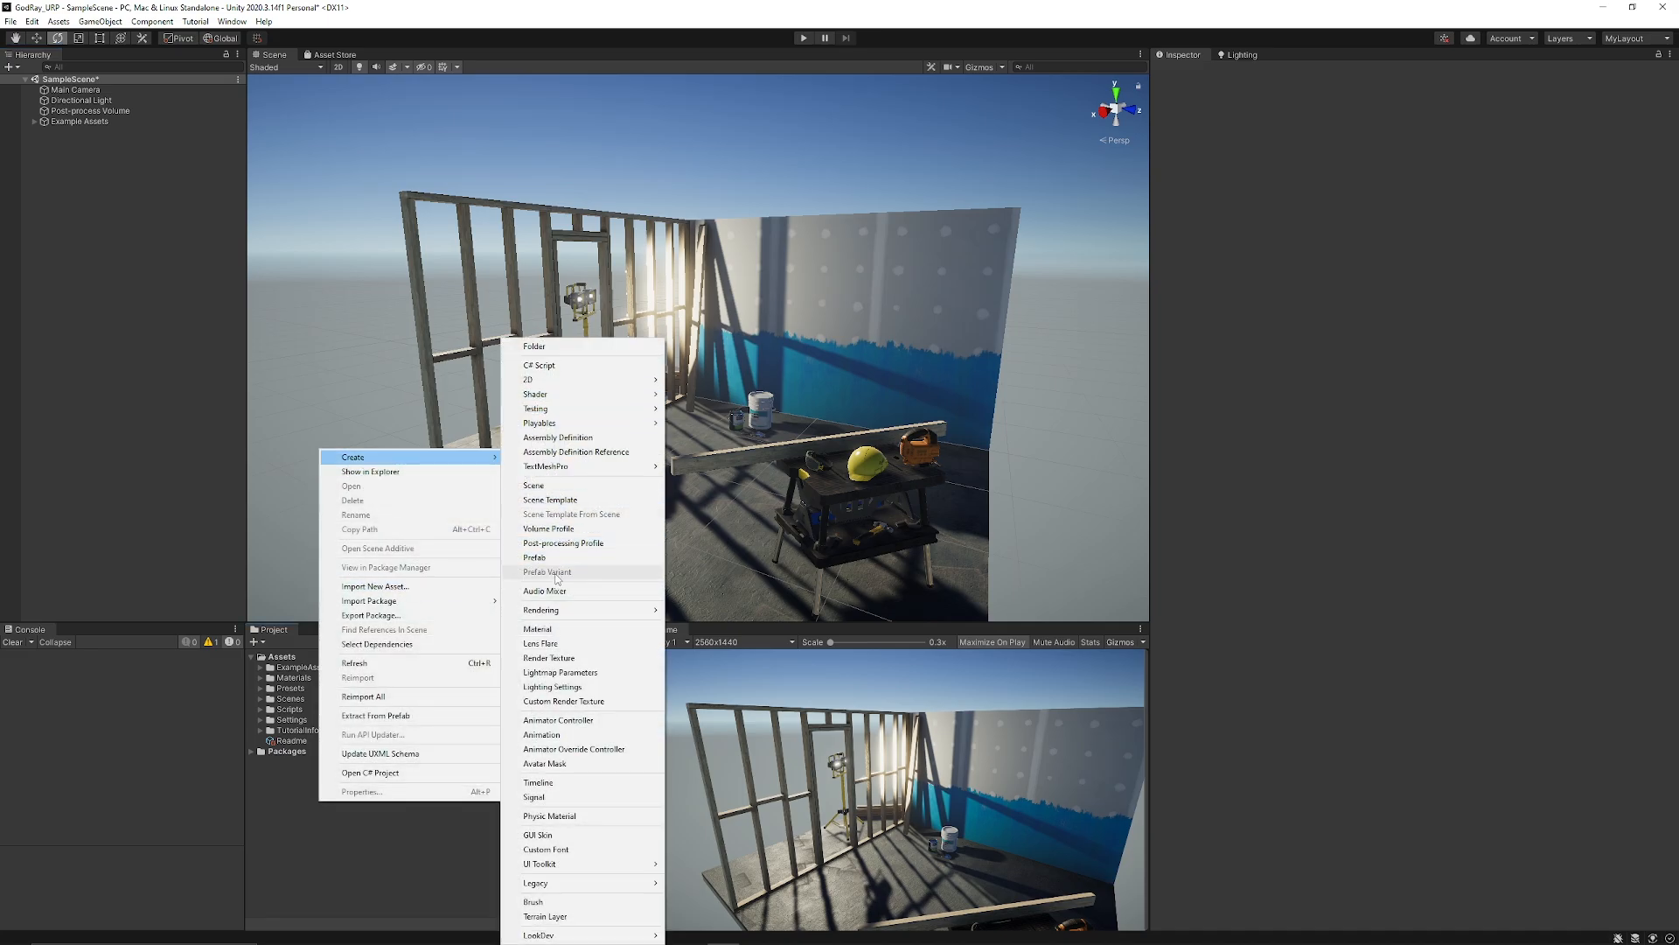
Create a new material asset and name it Particle_Godray.
{"action": "left_click", "coordinate": [537, 628]}
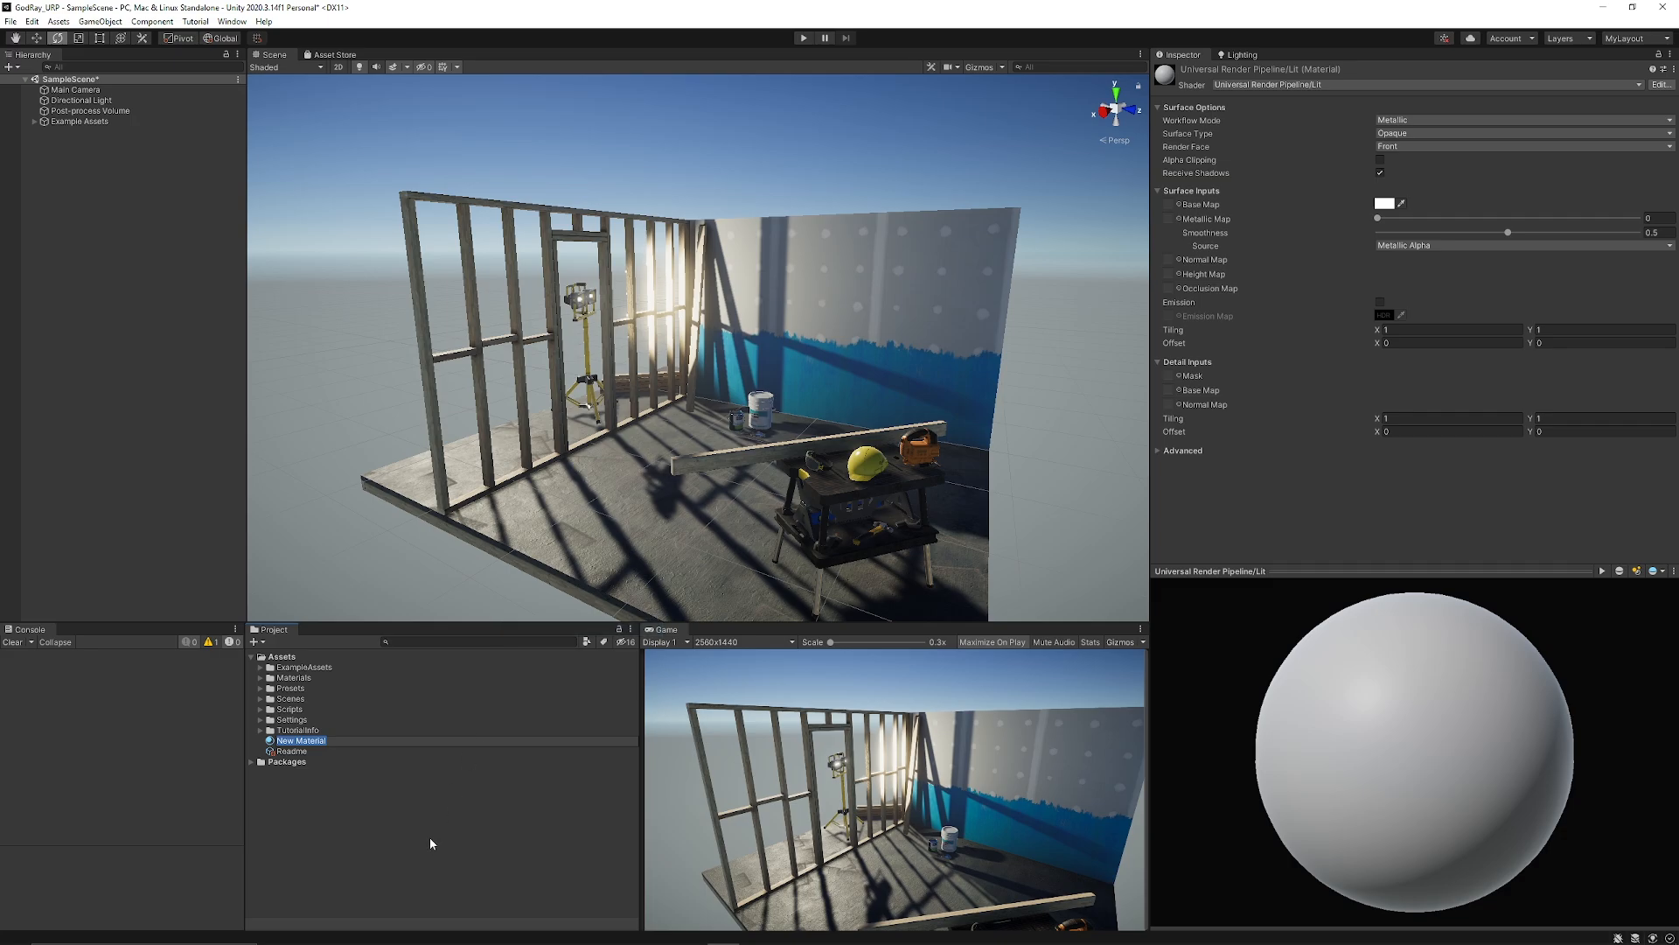
{"action": "type", "text": "Pai"}
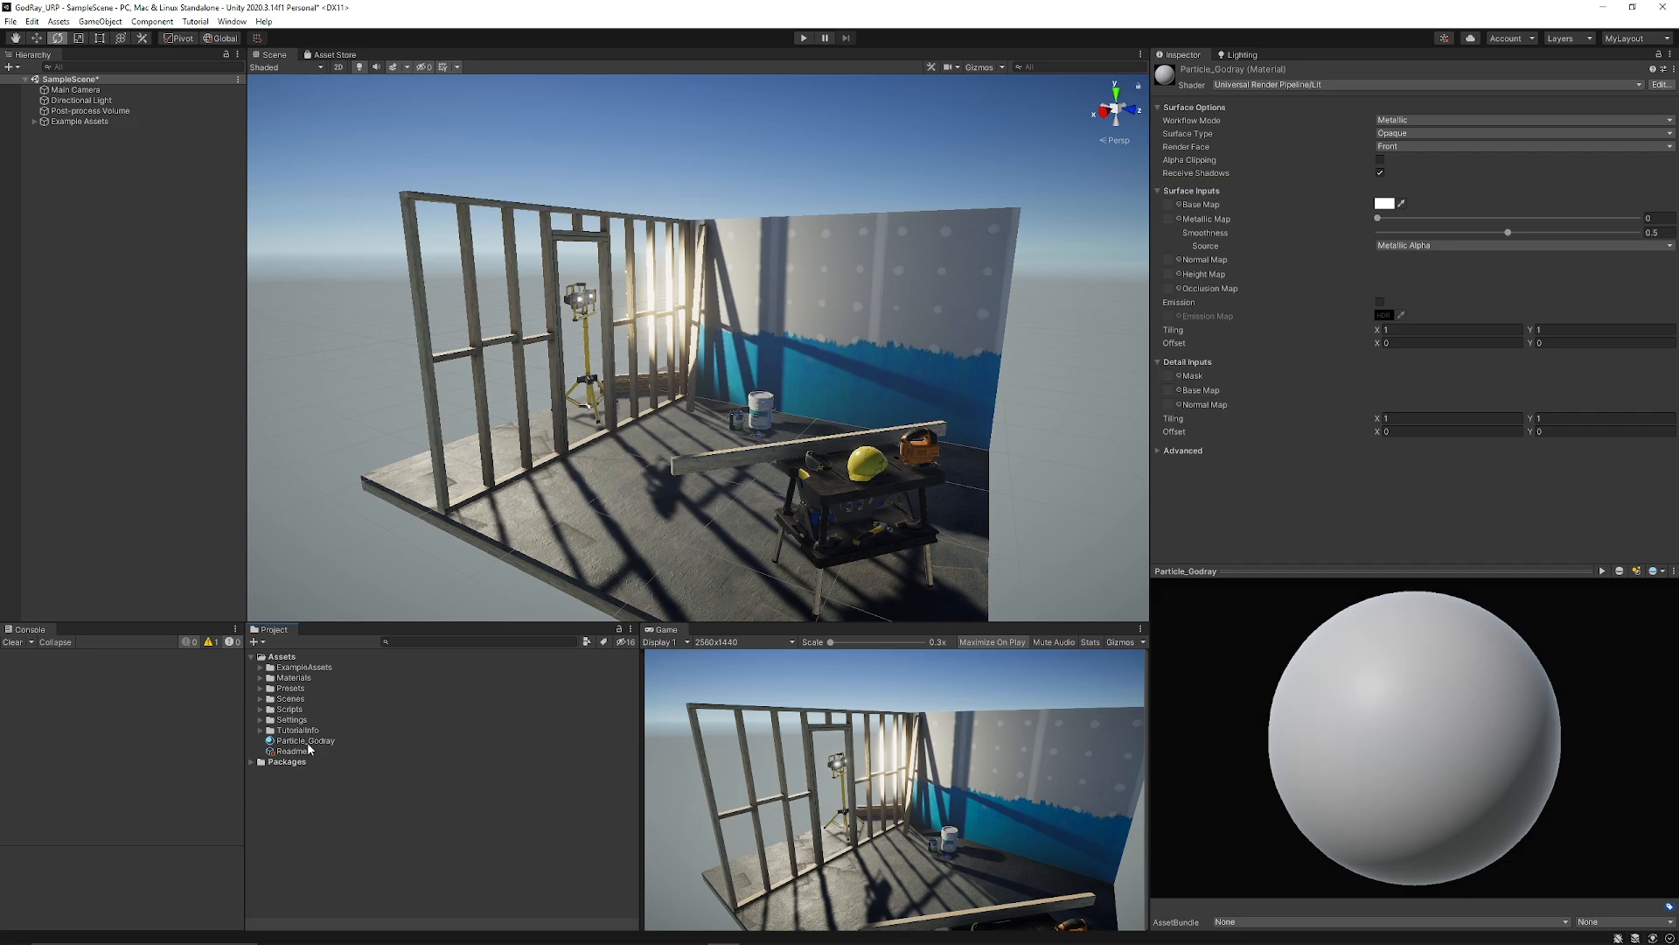
Assign the Universal Render Pipeline > Particles > Unlit shader to Particle_Godray.
{"action": "left_click", "coordinate": [305, 740]}
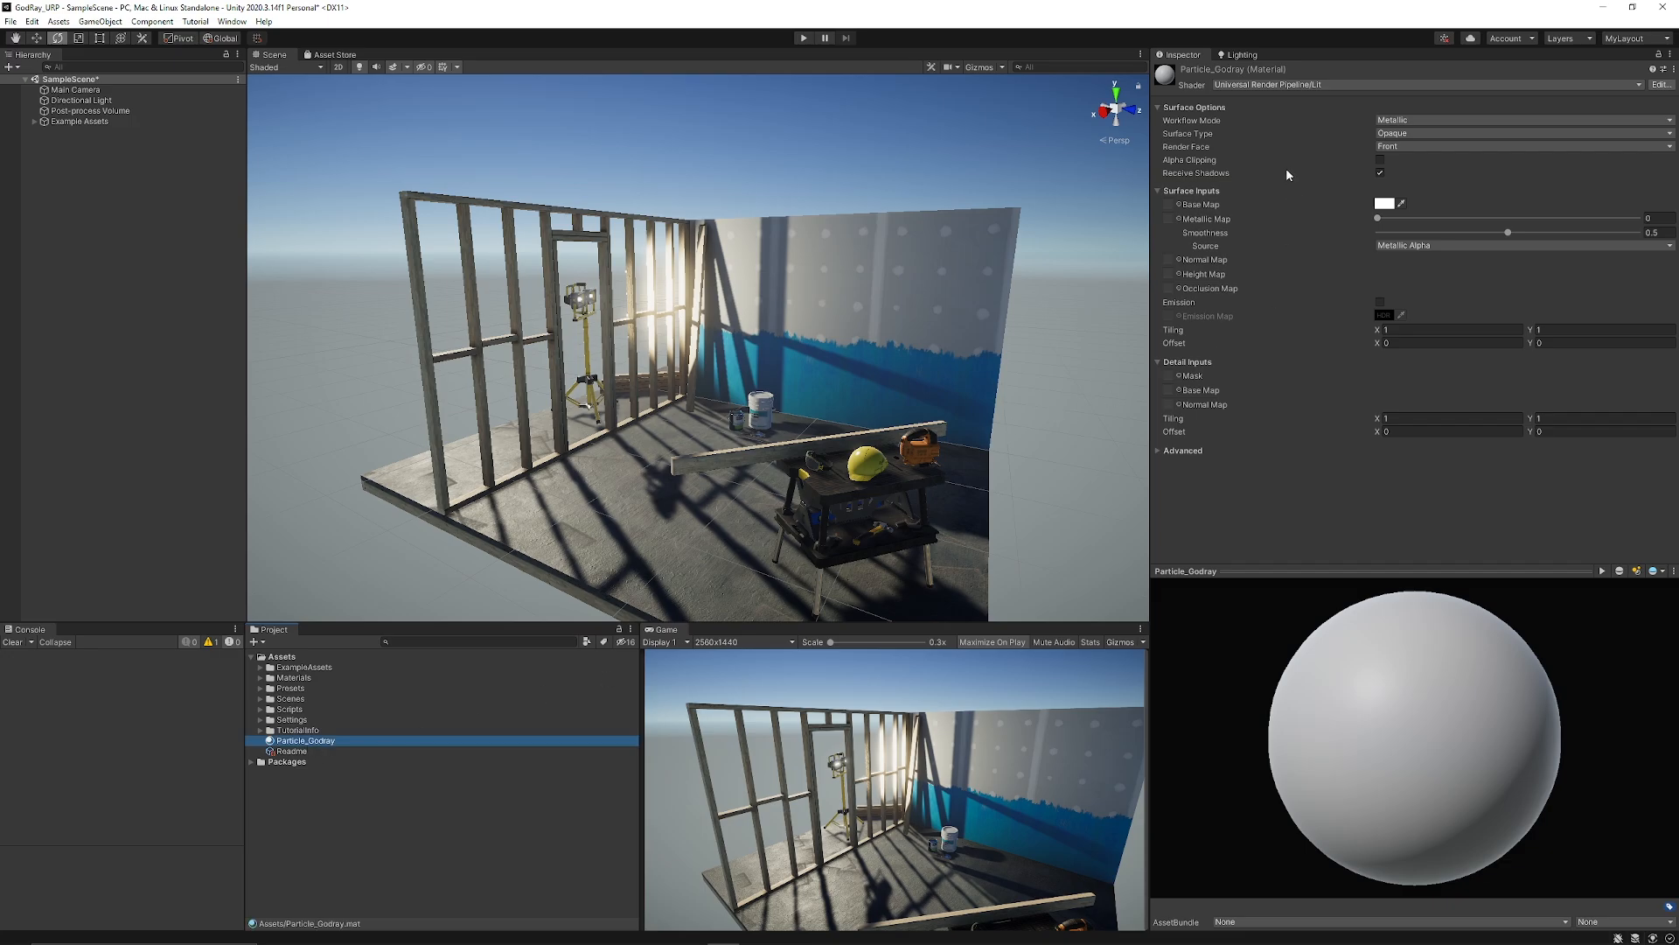
{"action": "left_click", "coordinate": [1286, 84]}
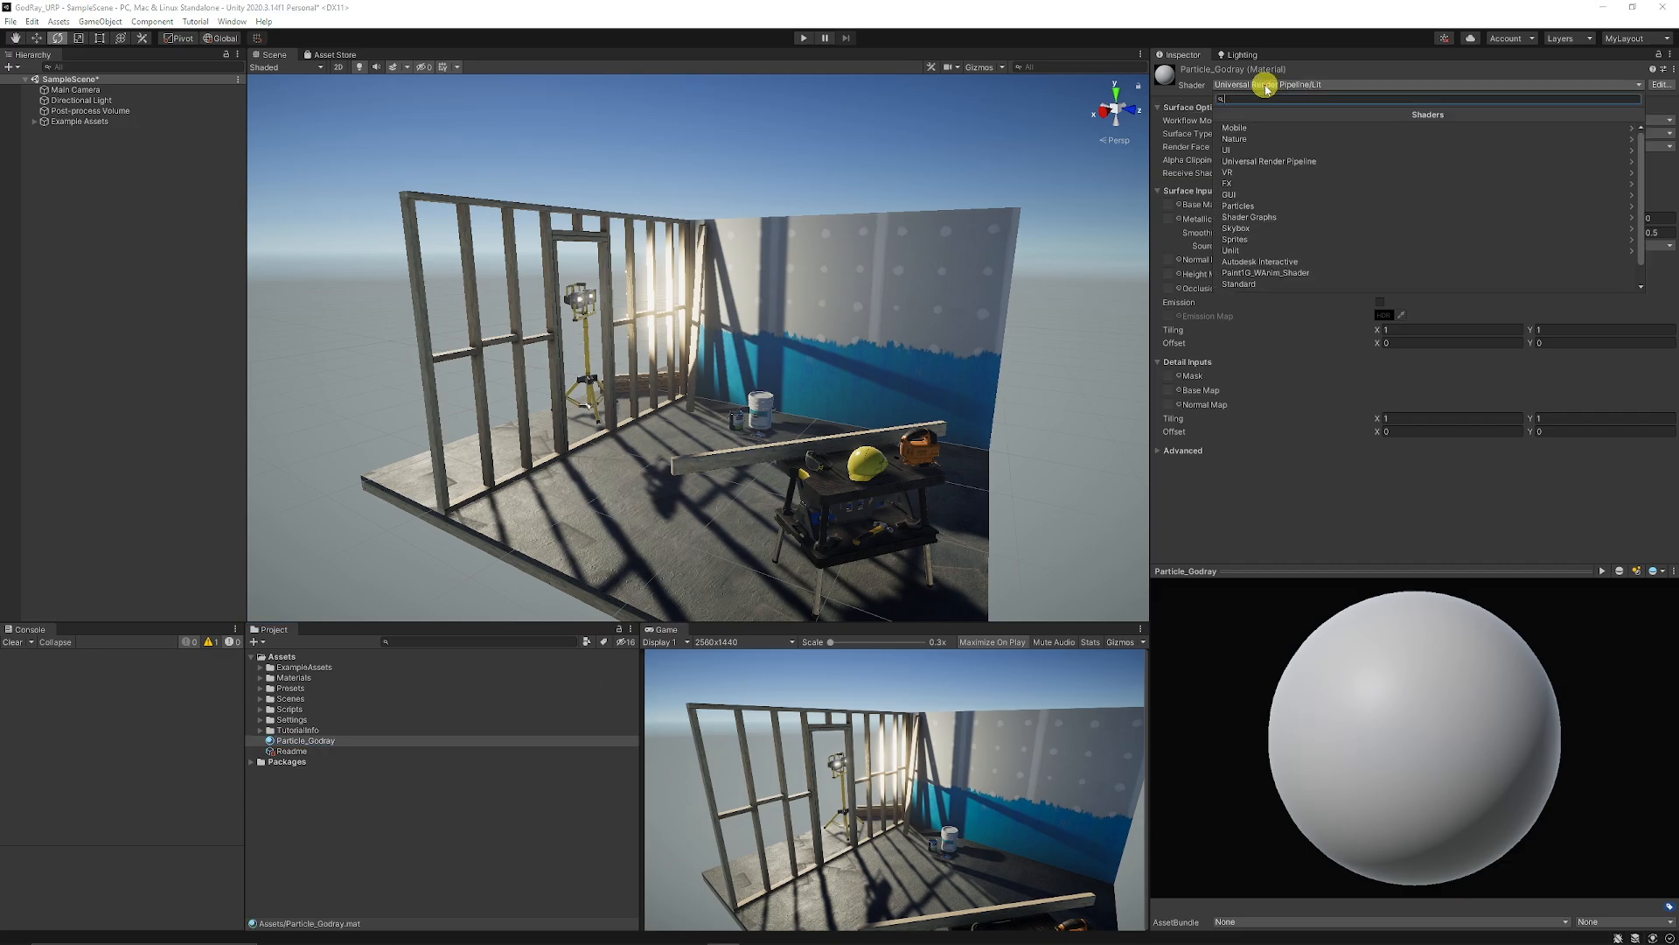
{"action": "left_click", "coordinate": [1268, 161]}
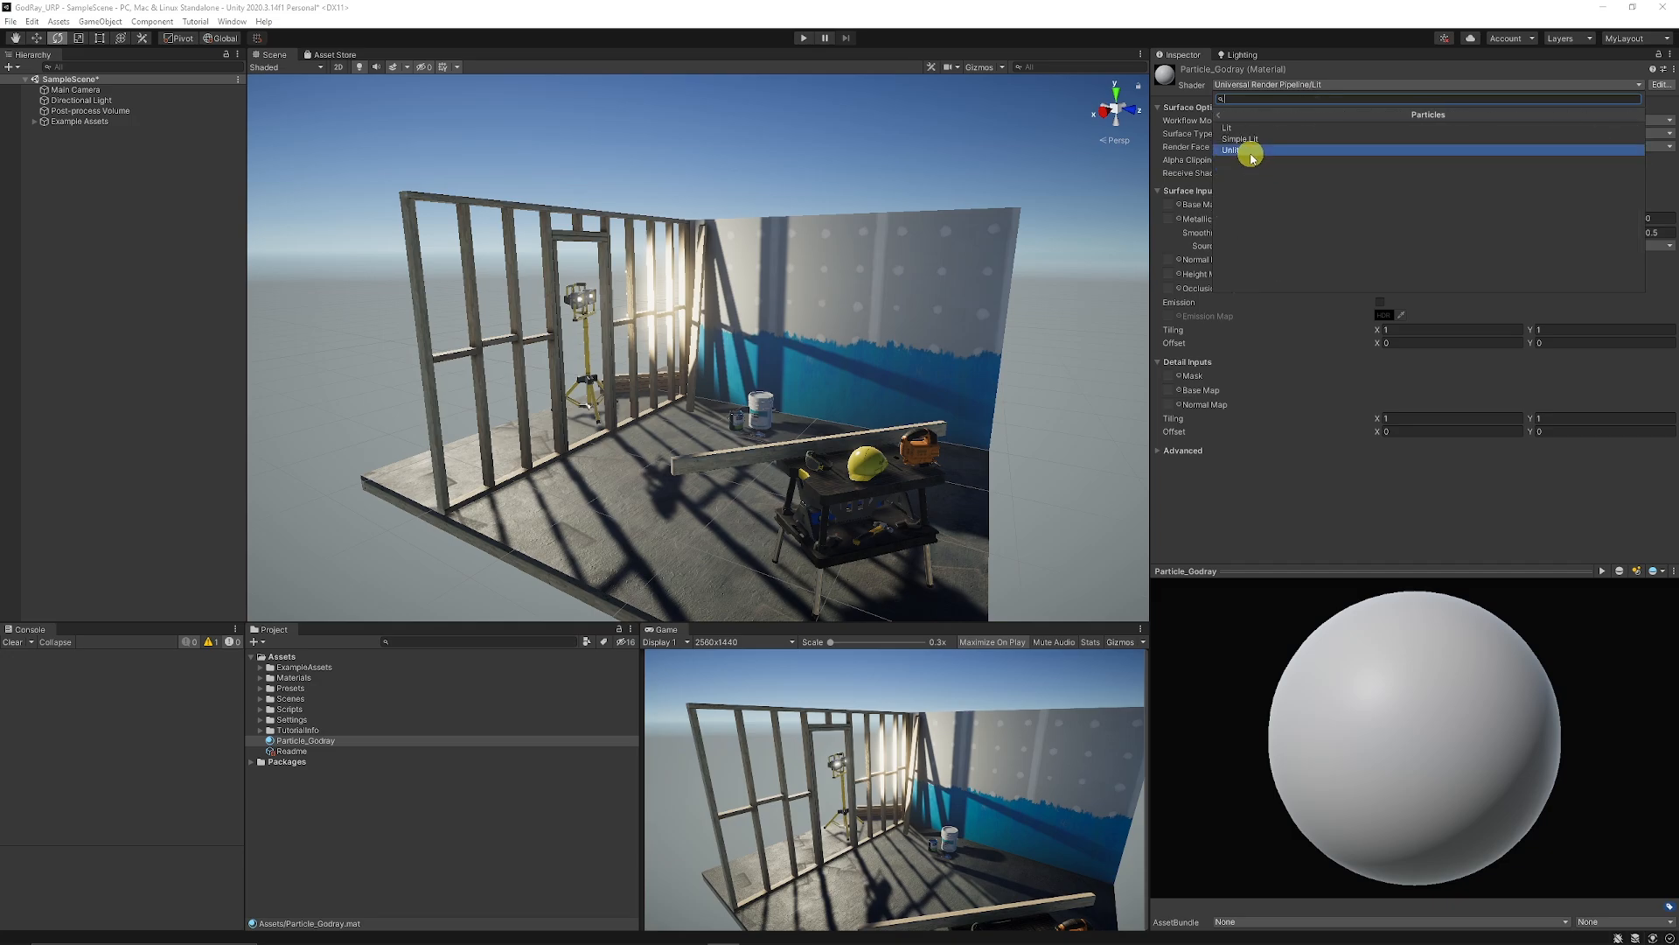
{"action": "left_click", "coordinate": [1232, 151]}
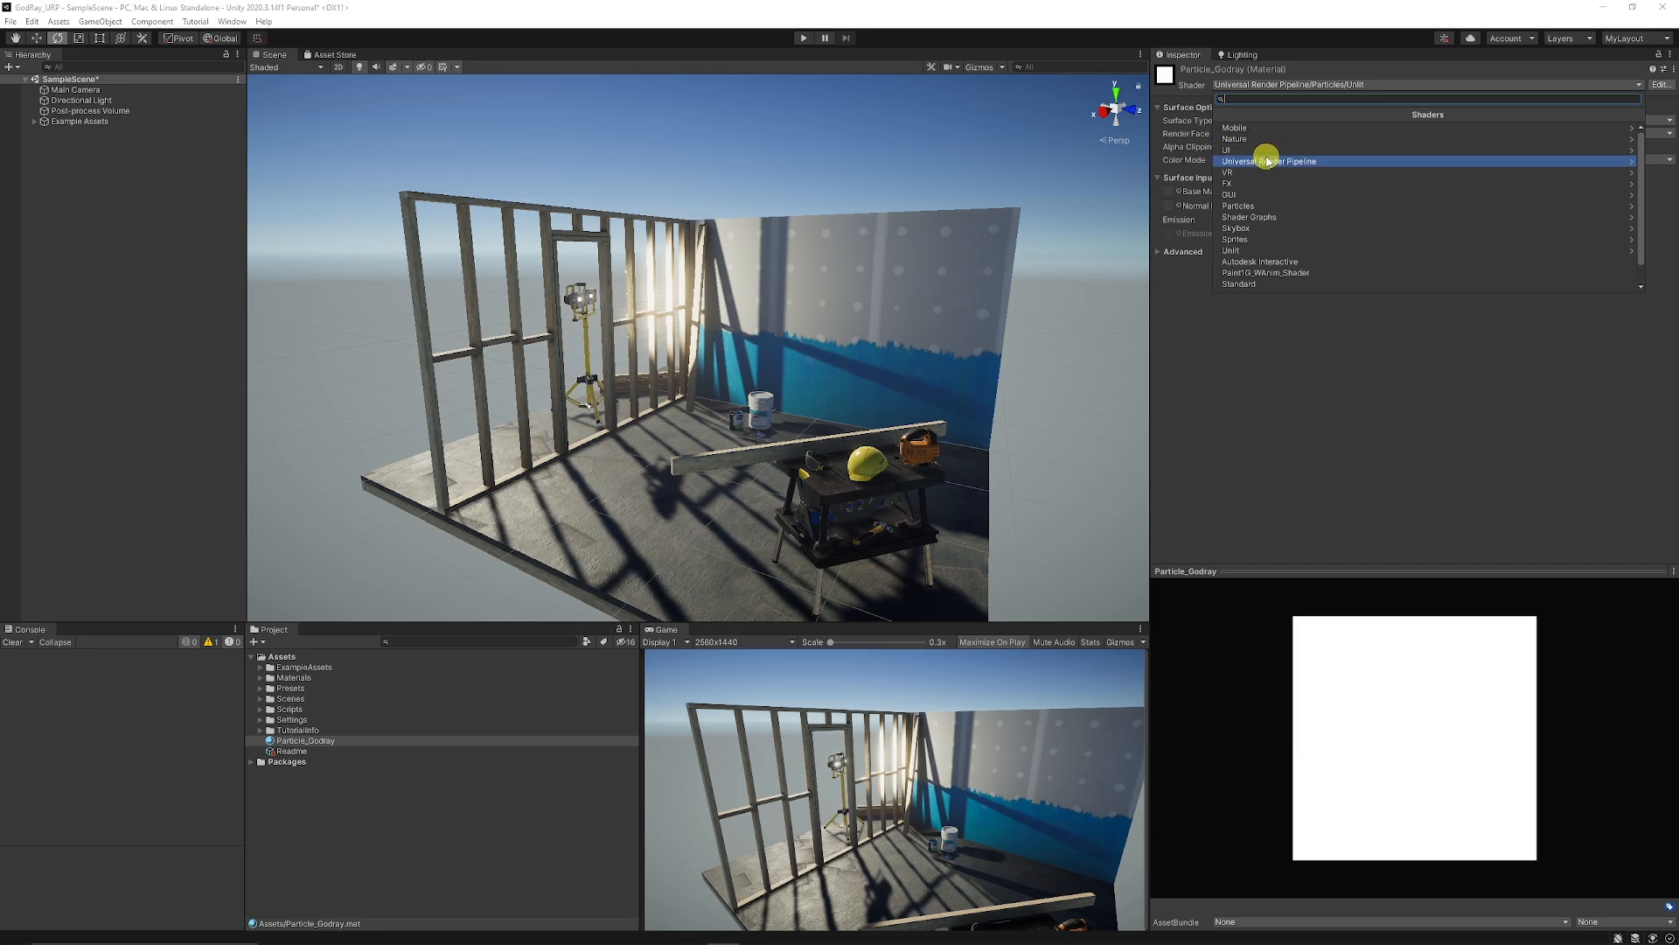
{"action": "mouse_move", "coordinate": [1268, 167]}
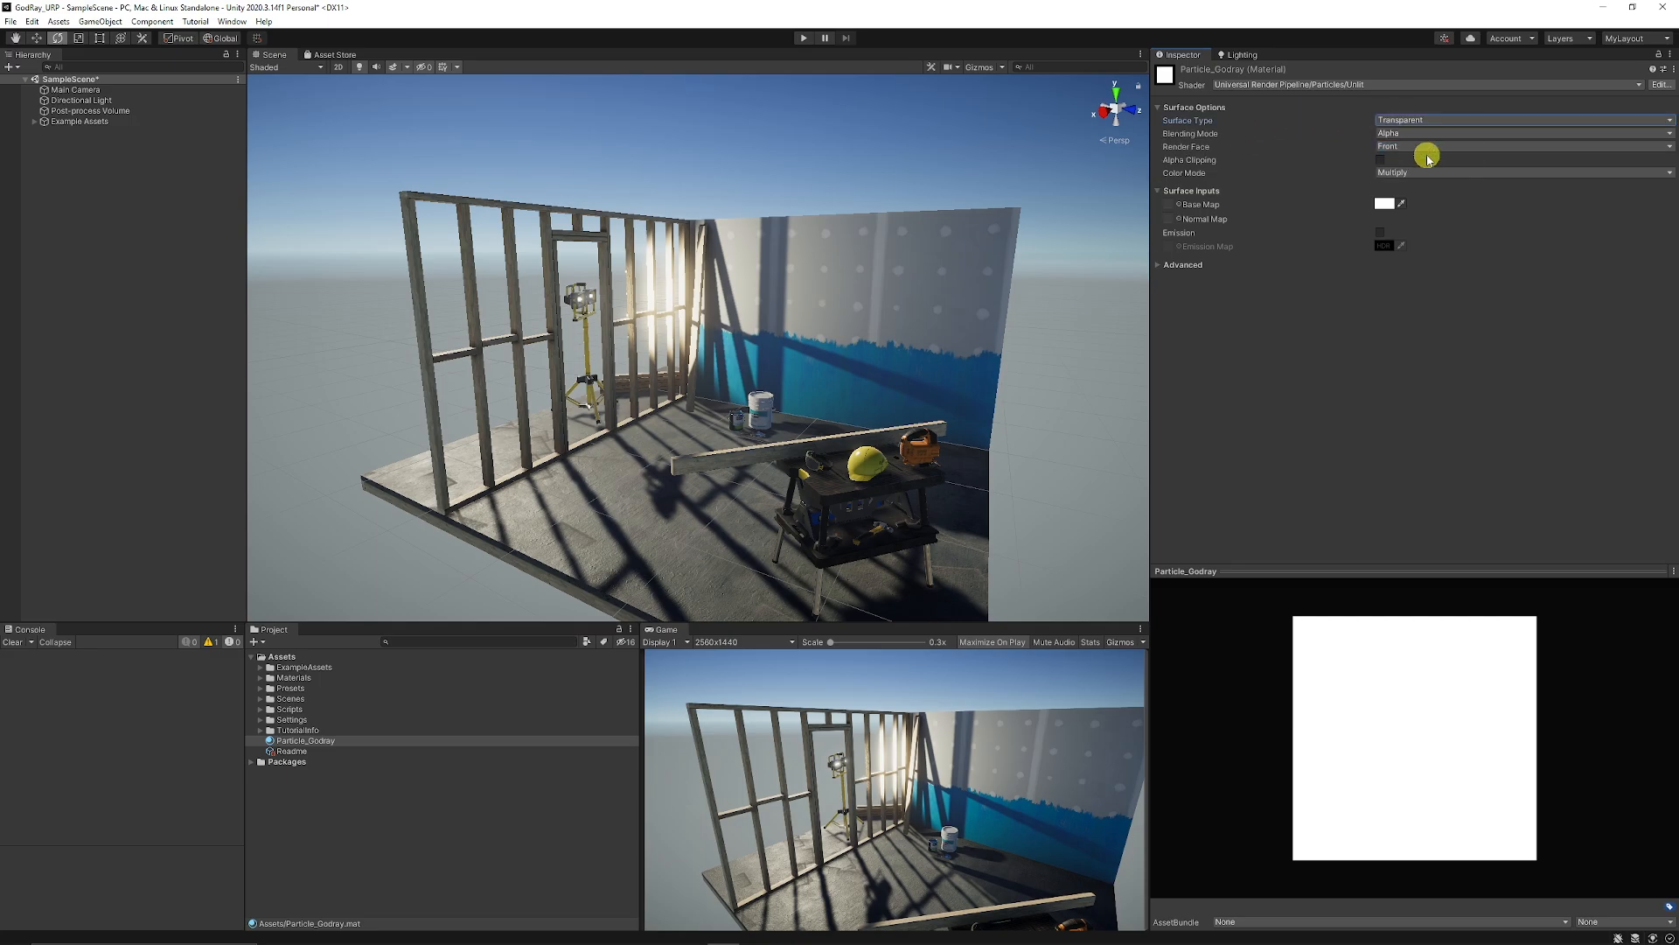
Set Particle_Godray's Blending Mode to Additive.
{"action": "left_click", "coordinate": [1521, 132]}
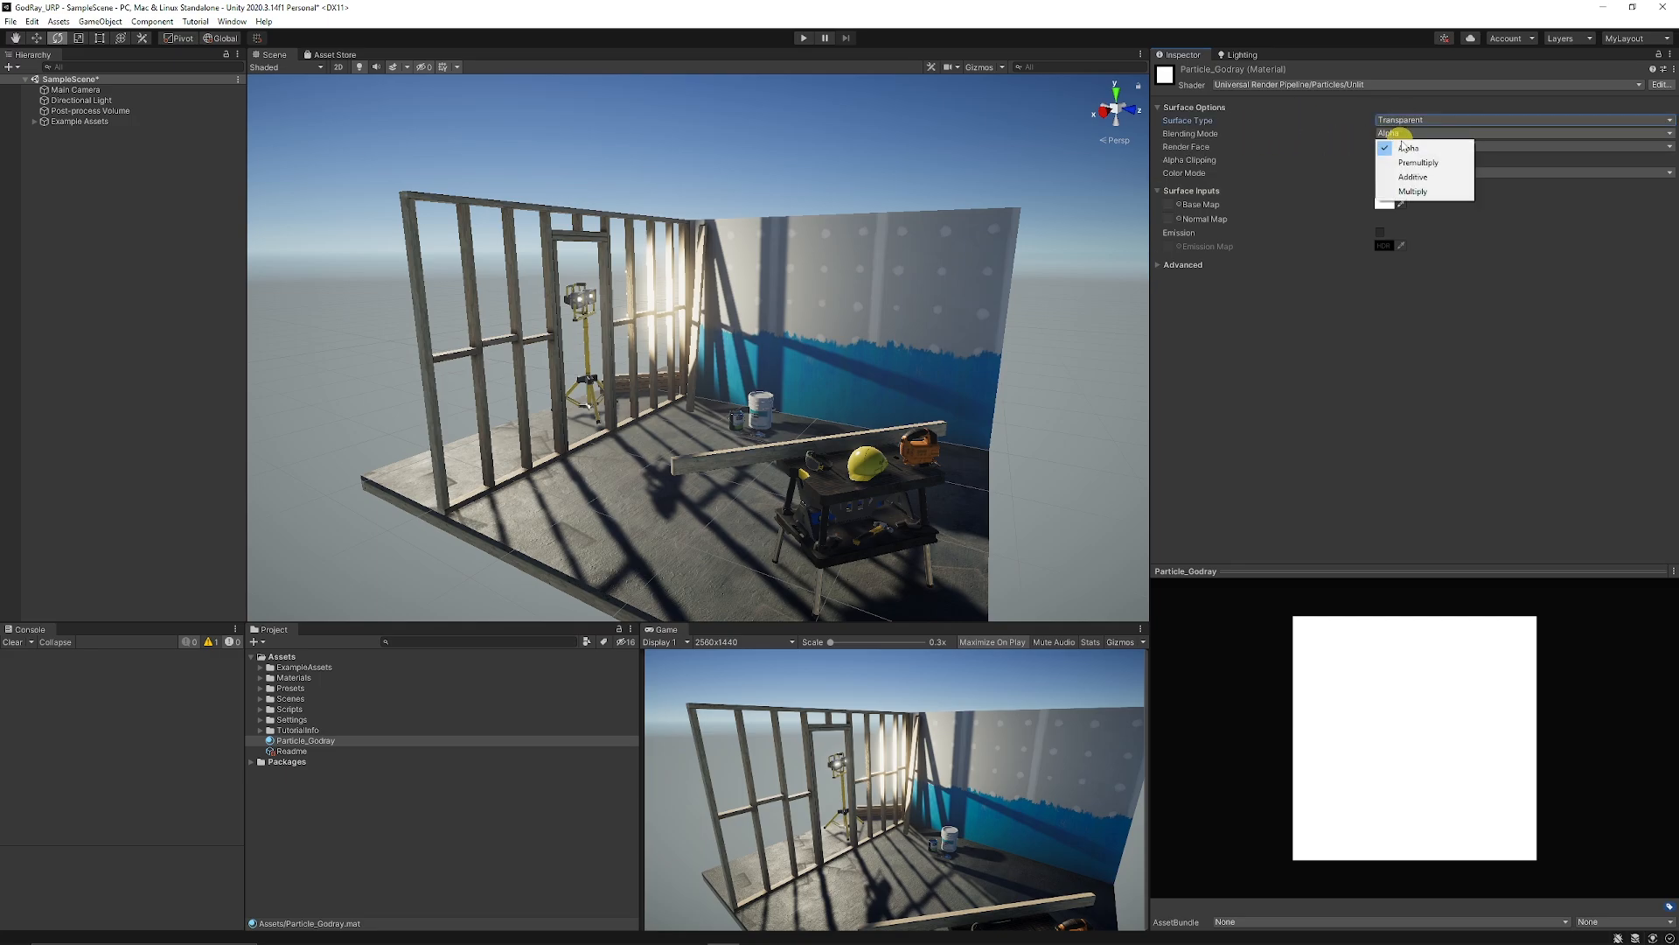
{"action": "left_click", "coordinate": [1412, 175]}
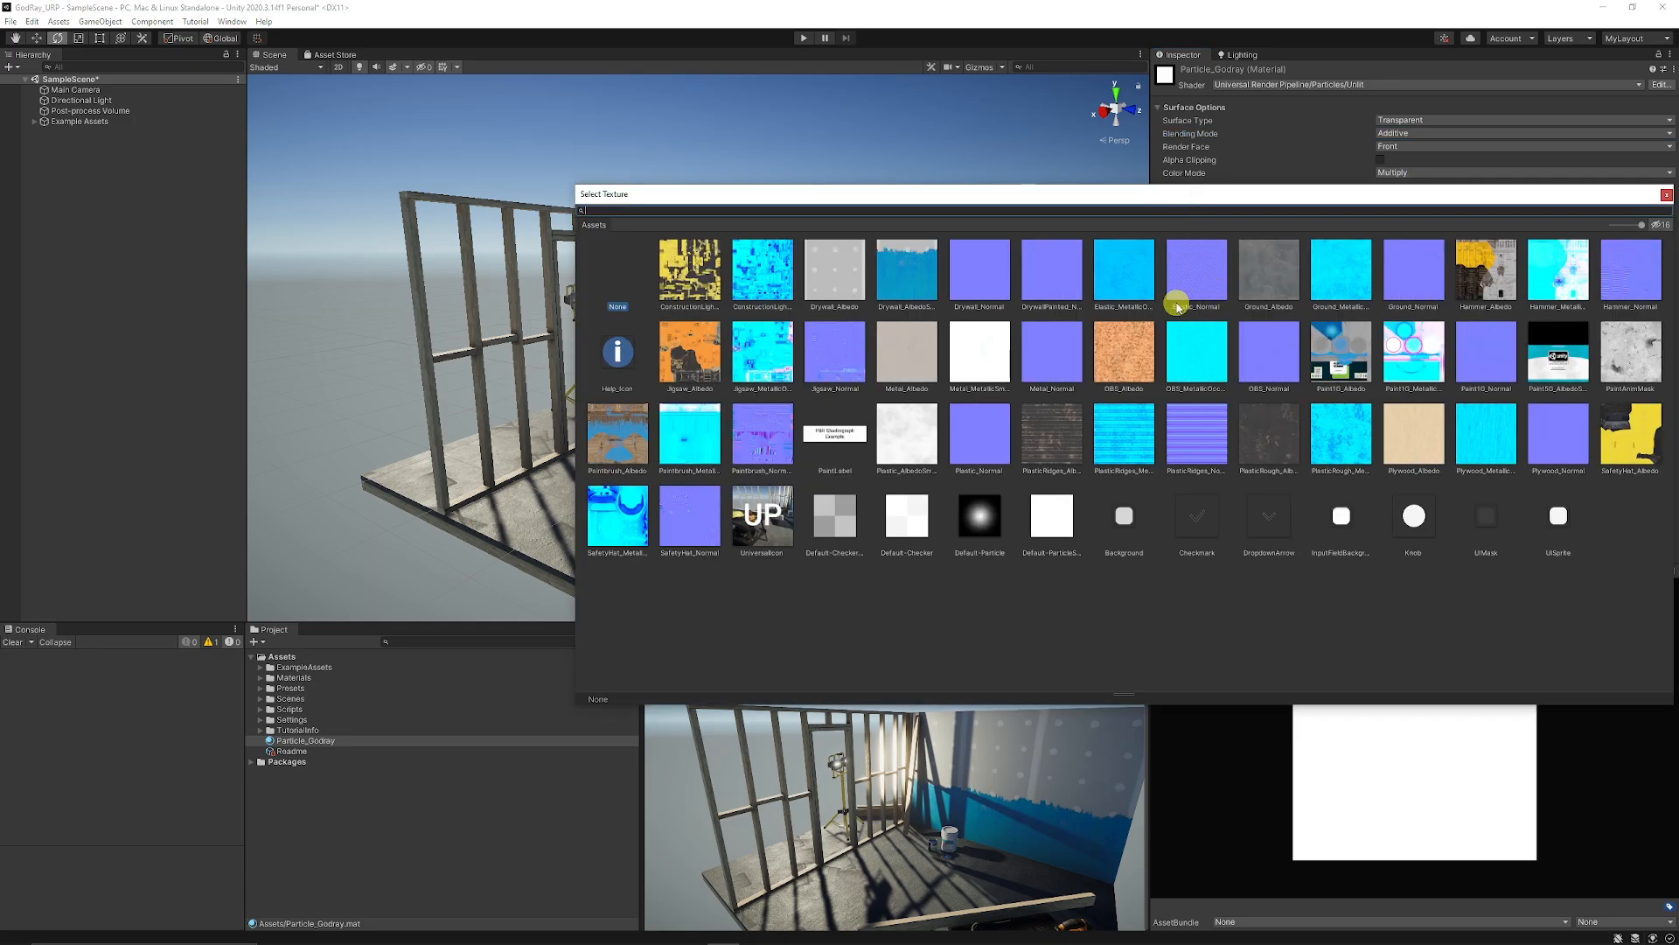
Assign the soft round default particle texture as the Base Map after comparing the two defaults.
{"action": "left_click", "coordinate": [978, 520]}
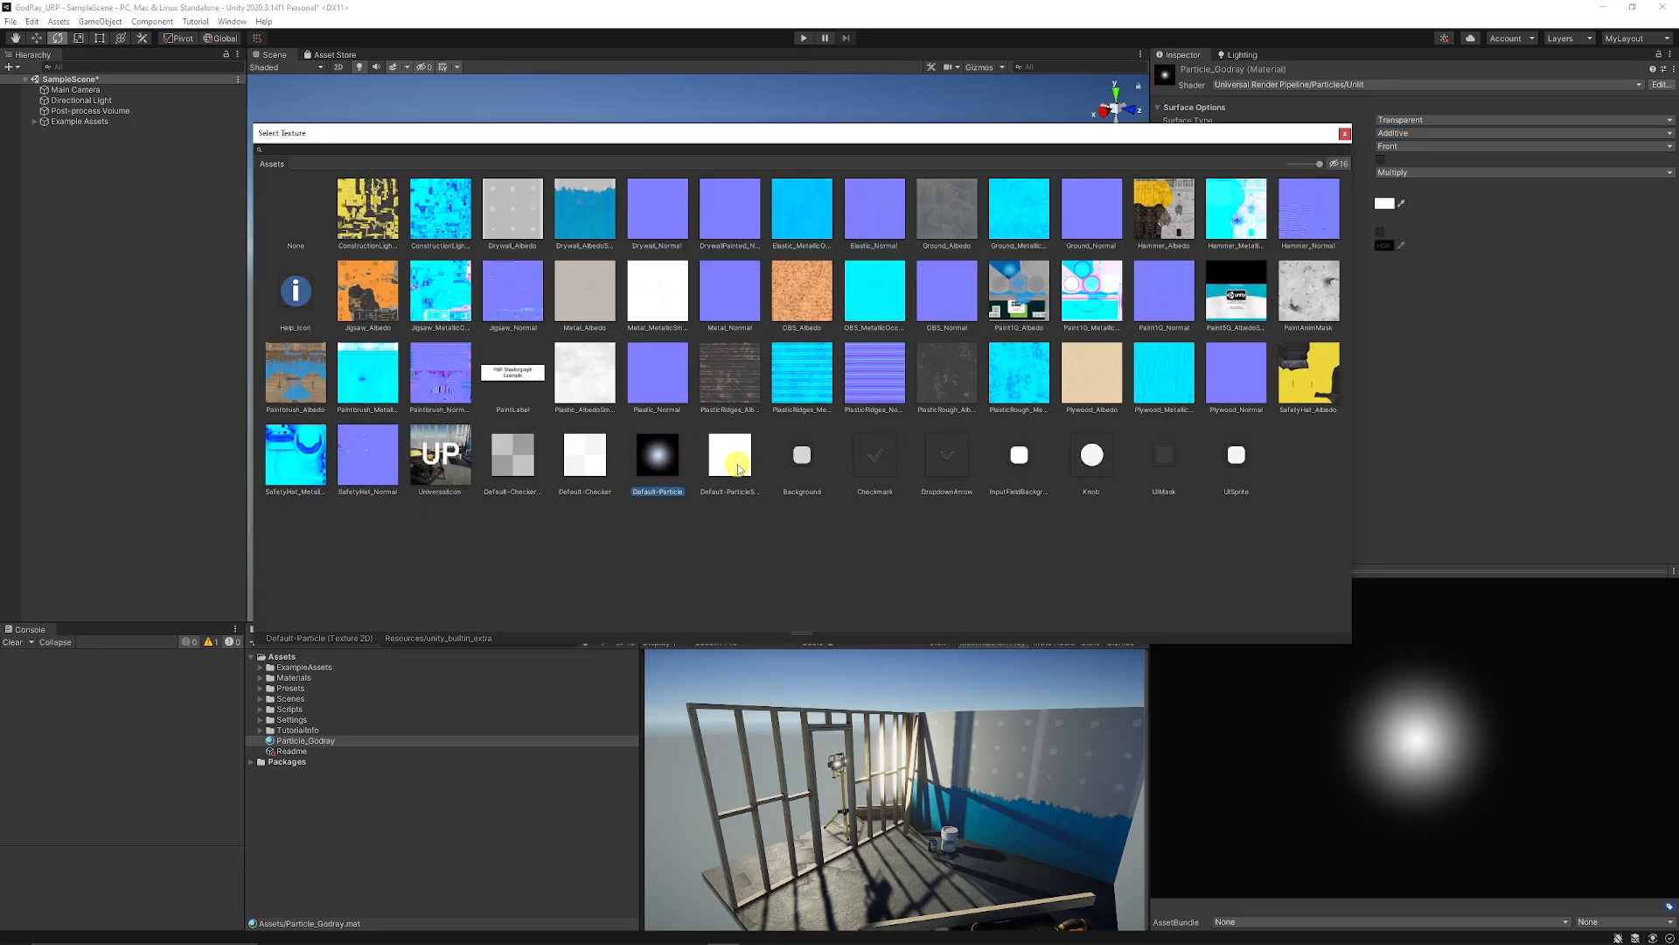
{"action": "left_click", "coordinate": [730, 455]}
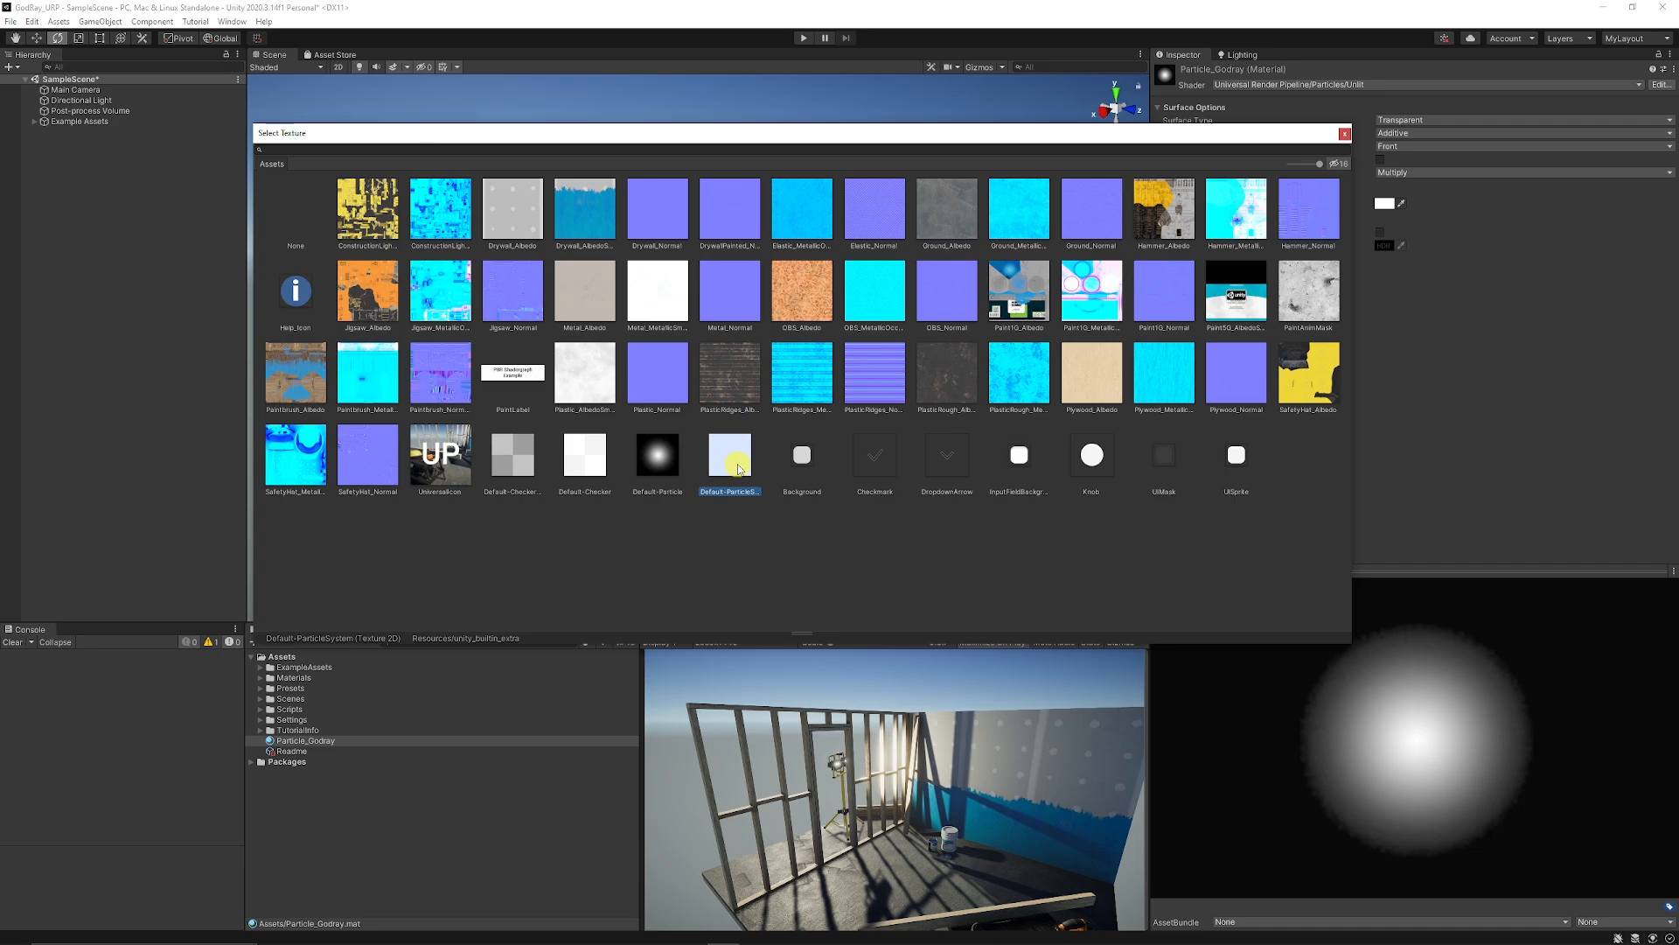
{"action": "left_click", "coordinate": [656, 453]}
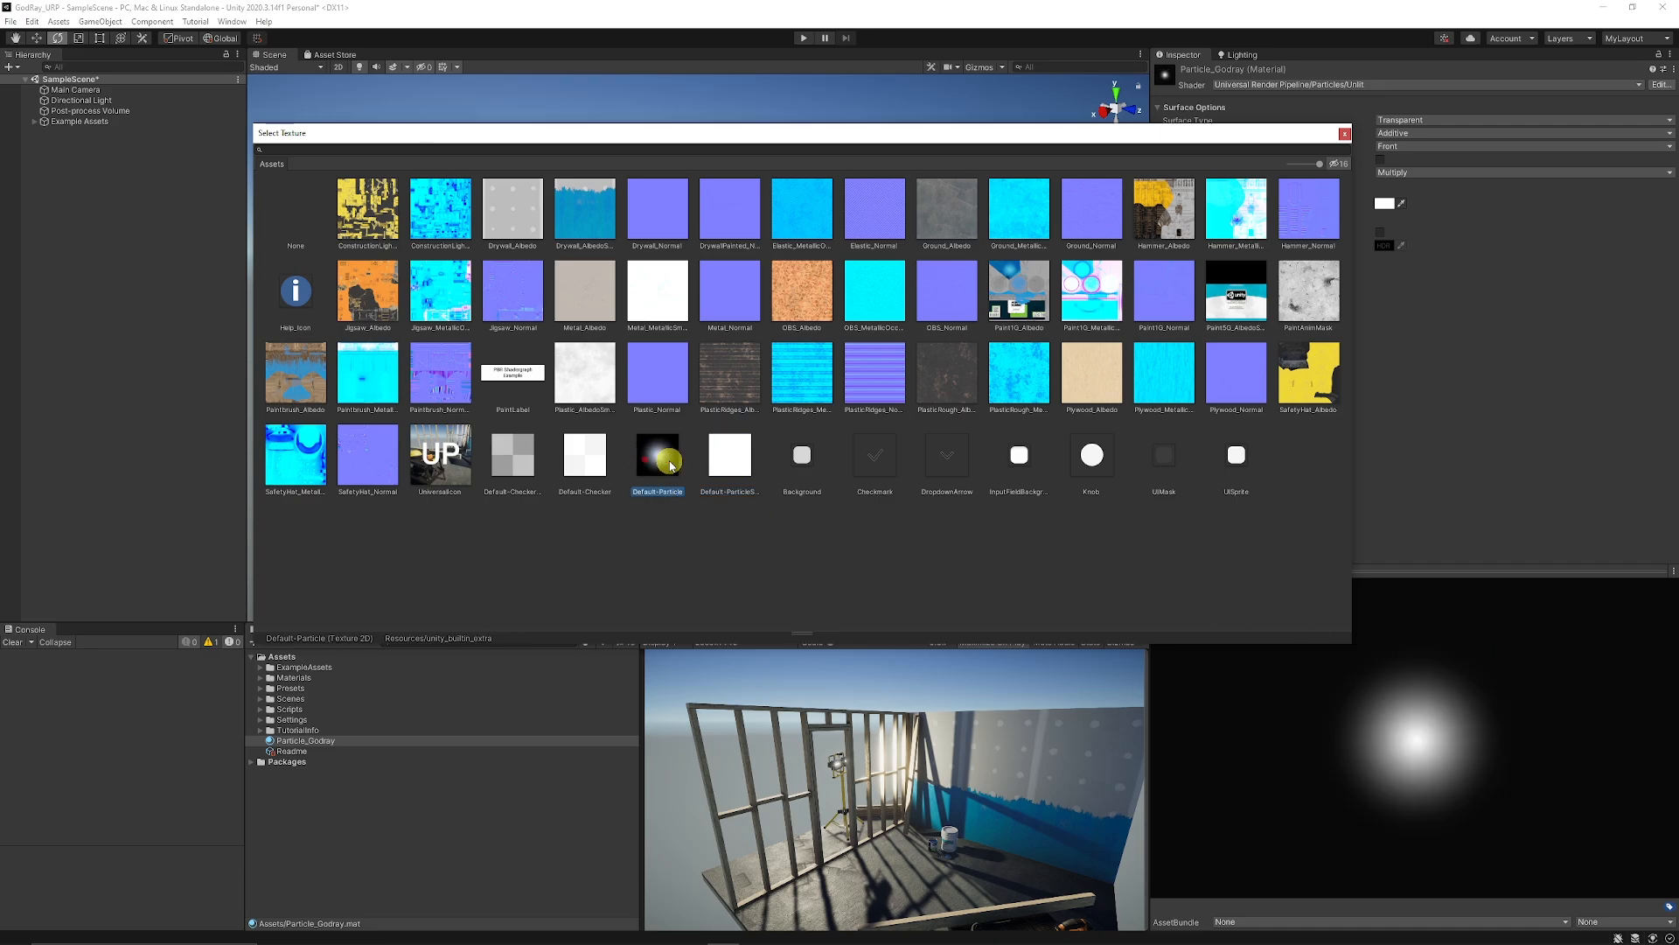
{"action": "left_click", "coordinate": [729, 455]}
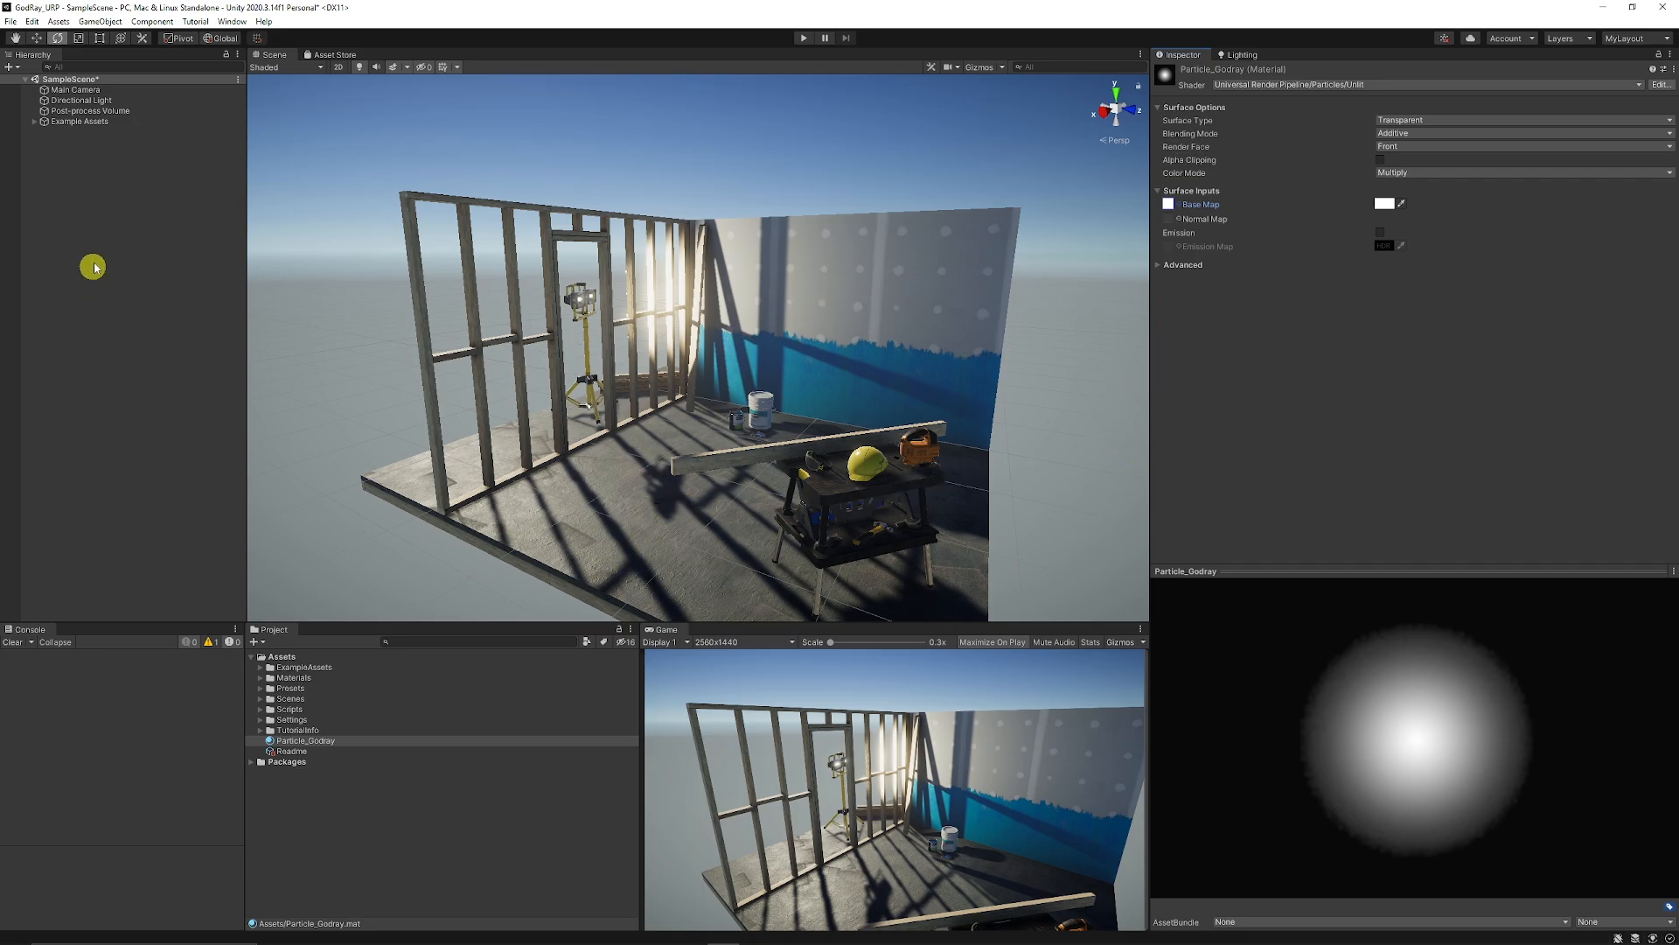
Add a Particle System from Effects and set its Renderer material to Particle_Godray.
{"action": "right_click", "coordinate": [93, 266]}
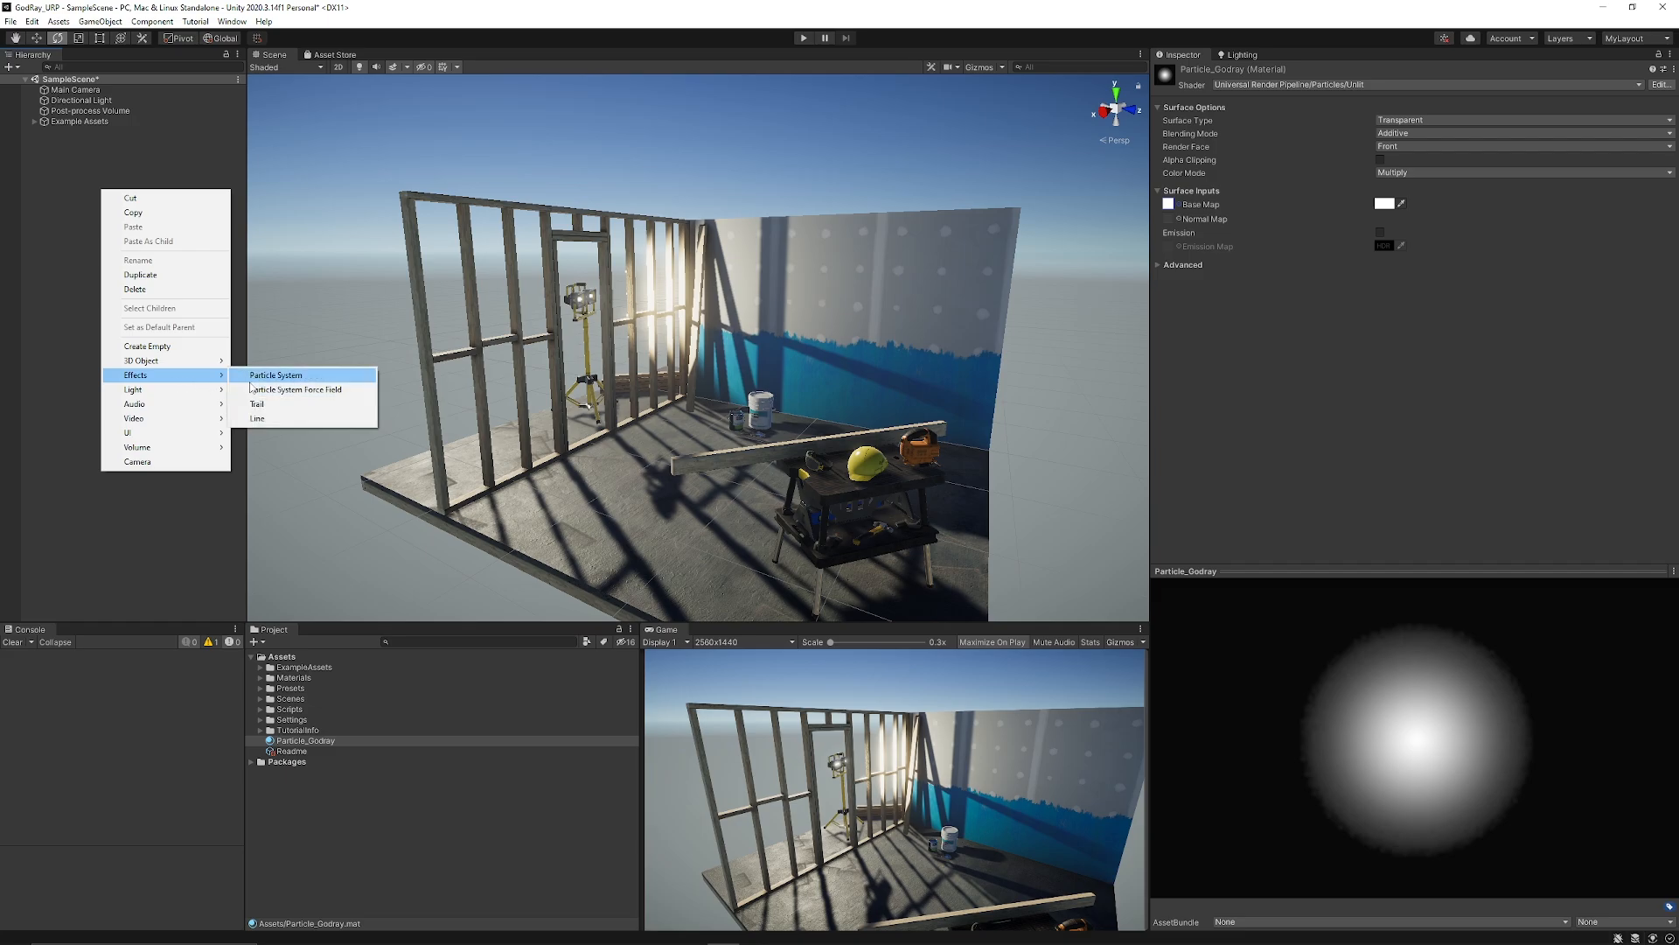
{"action": "left_click", "coordinate": [275, 374]}
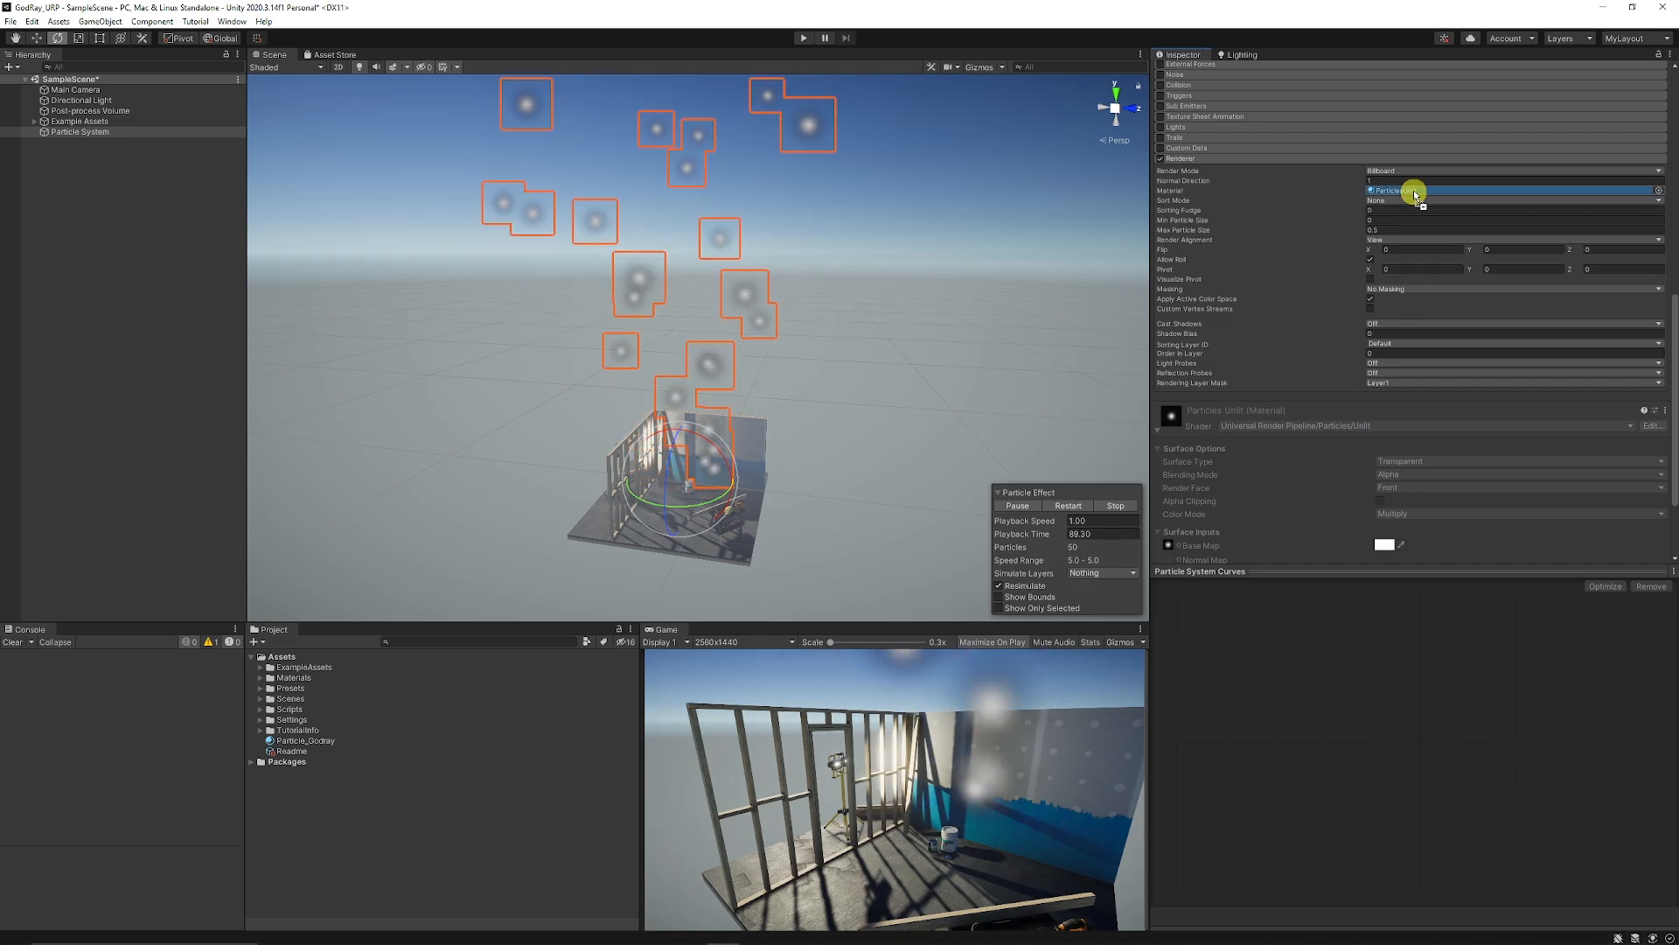
{"action": "left_click", "coordinate": [1513, 190]}
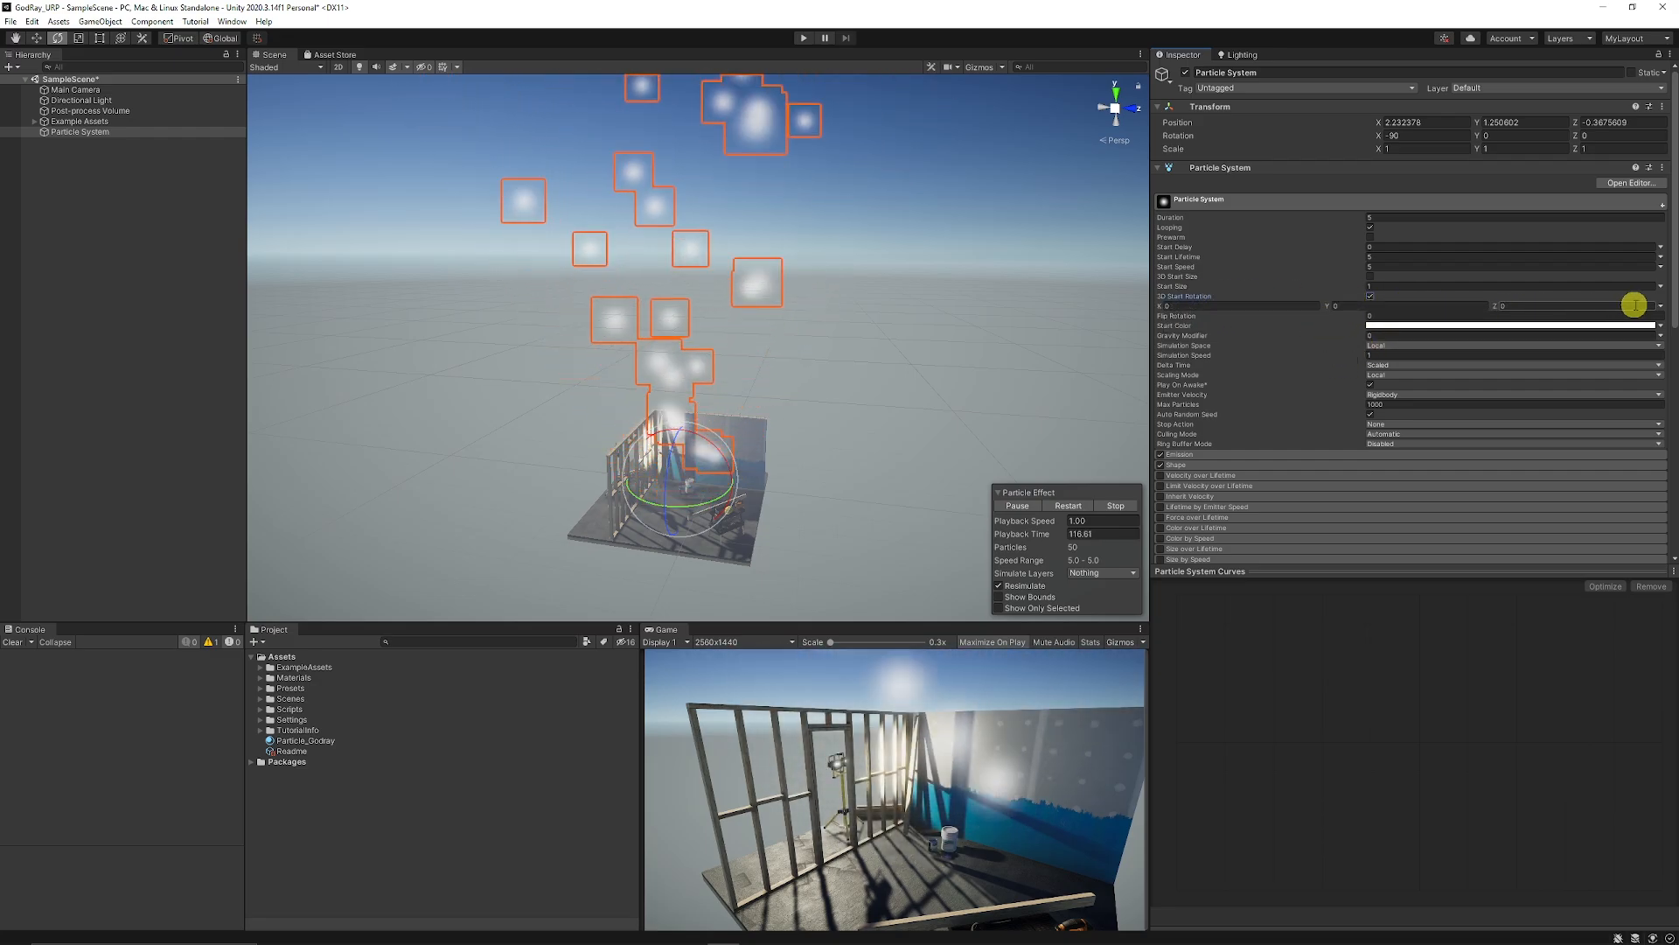
Set 3D Start Rotation to Random Between Two Constants for the particles.
{"action": "left_click", "coordinate": [1664, 306]}
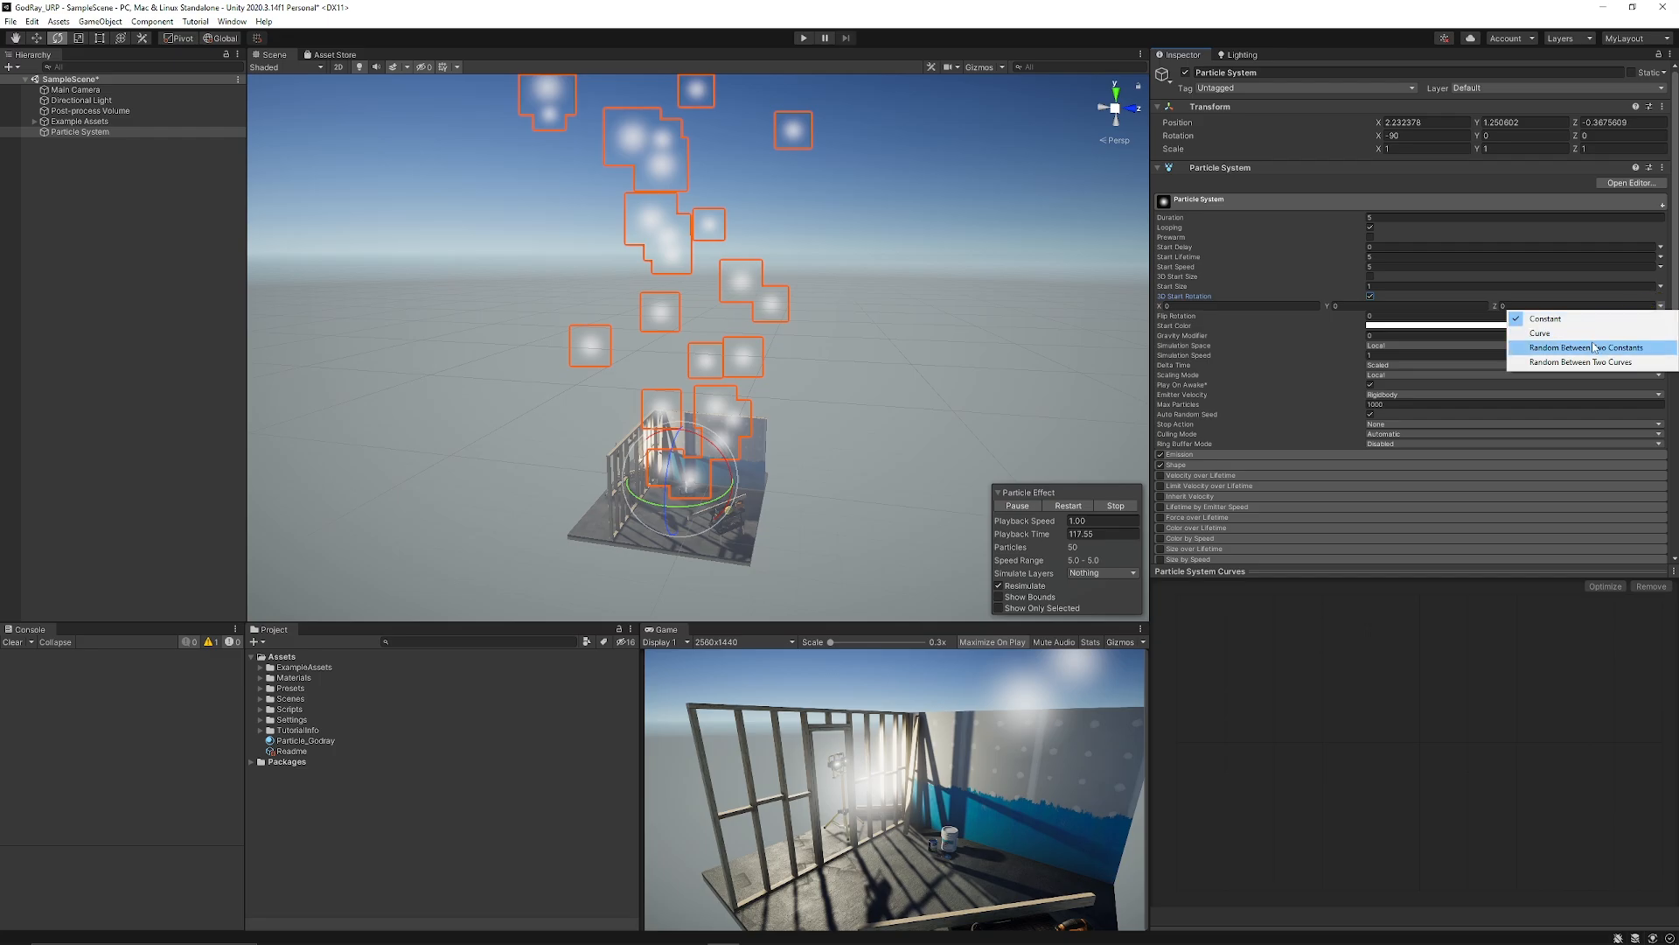
{"action": "left_click", "coordinate": [1588, 346]}
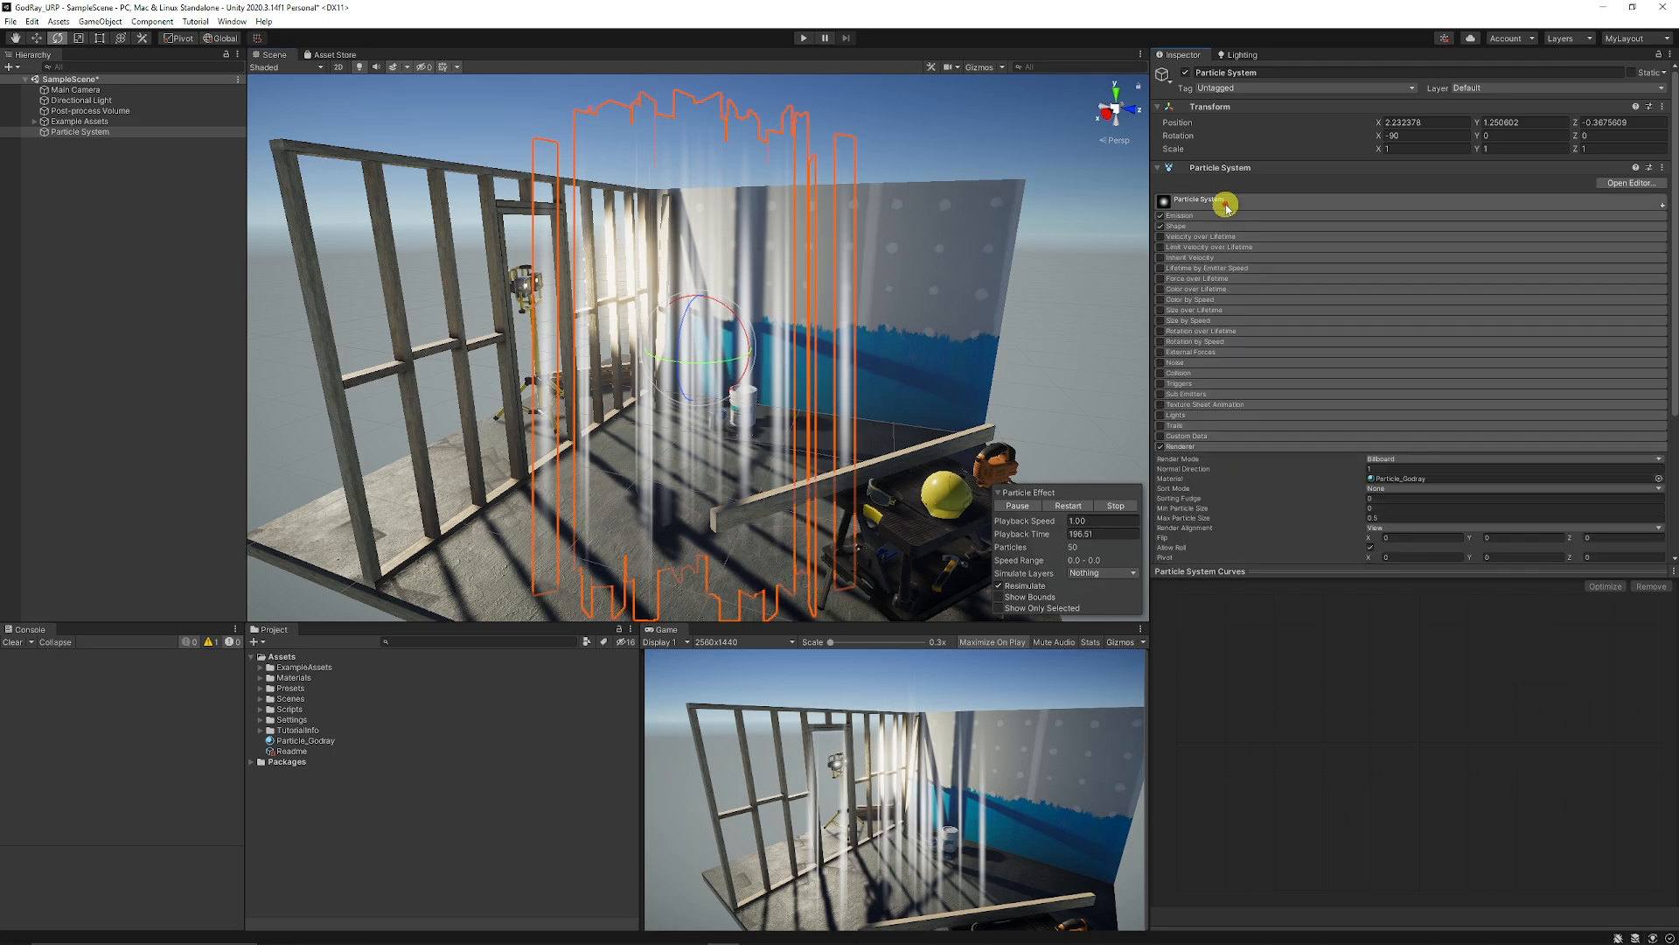
Expand the main module and adjust the start colour of the light shafts.
{"action": "left_click", "coordinate": [1179, 215]}
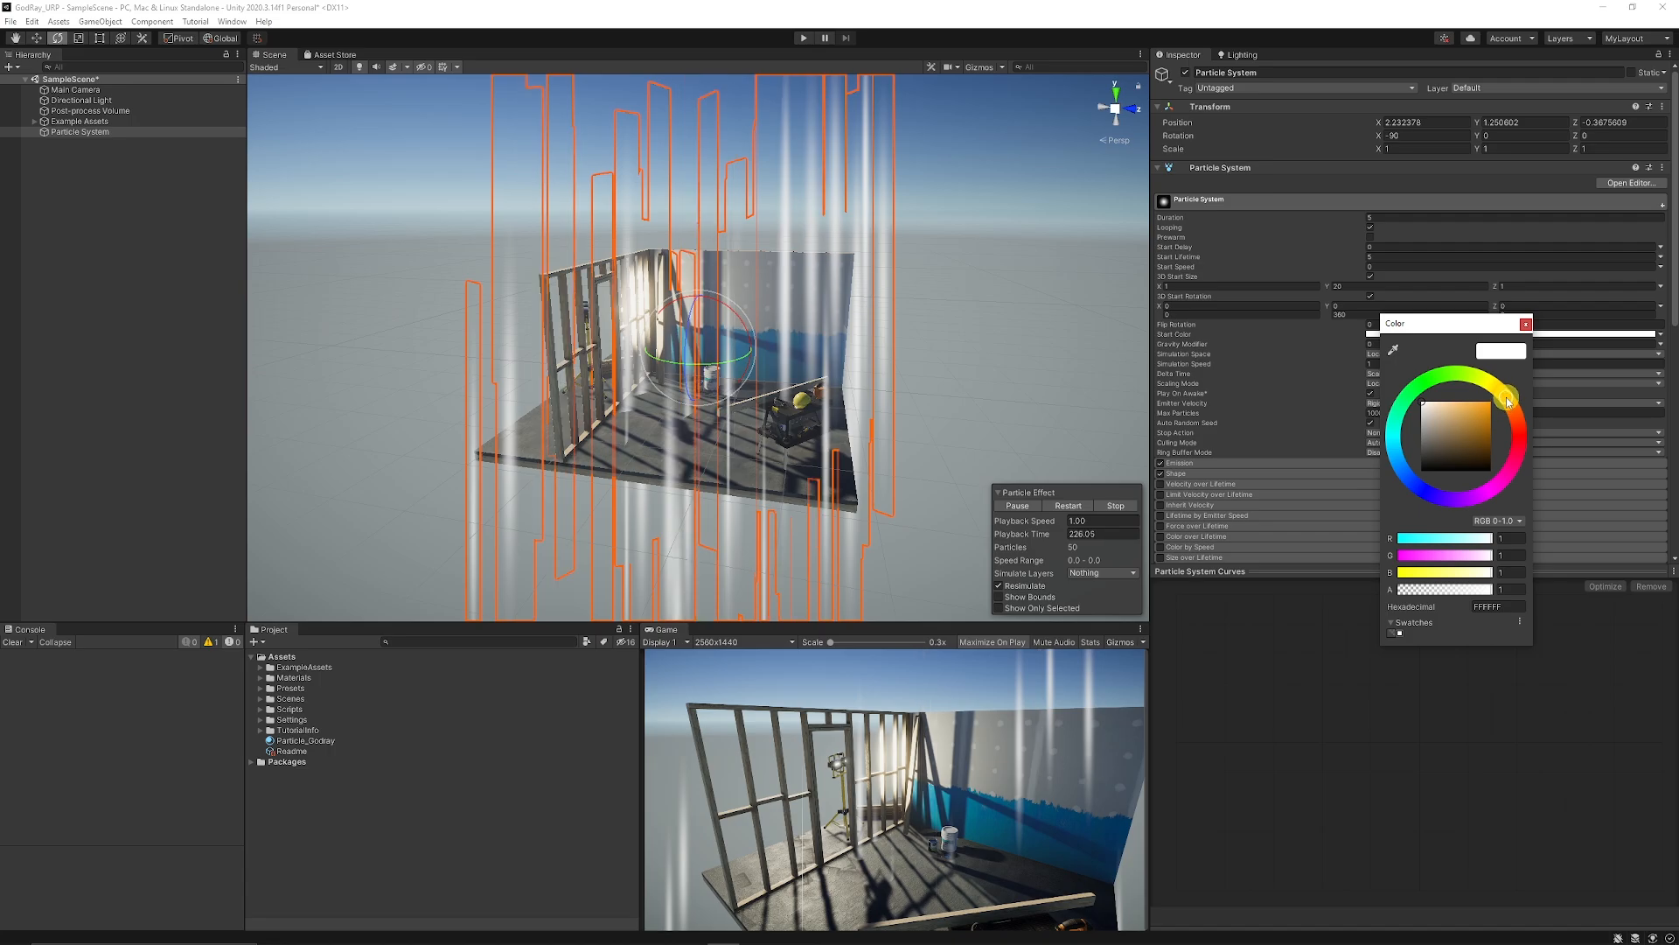
{"action": "left_click", "coordinate": [1439, 407]}
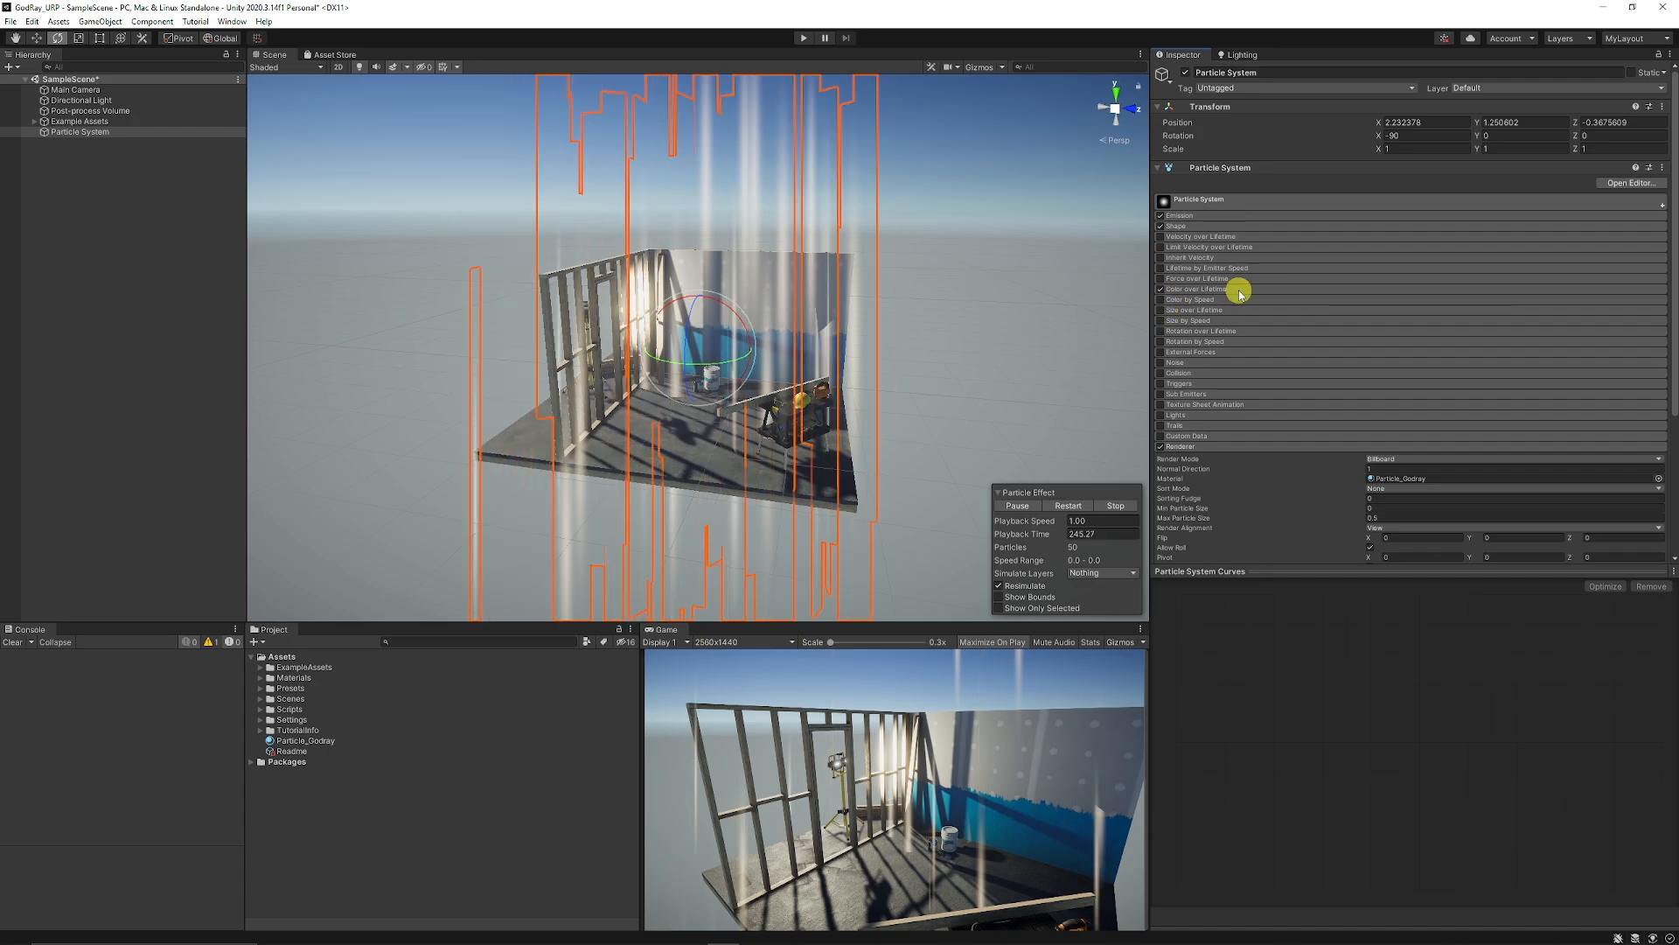
Set the Color over Lifetime alpha gradient to 0 at both ends with opaque stops near 15% and 84%.
{"action": "left_click", "coordinate": [1162, 289]}
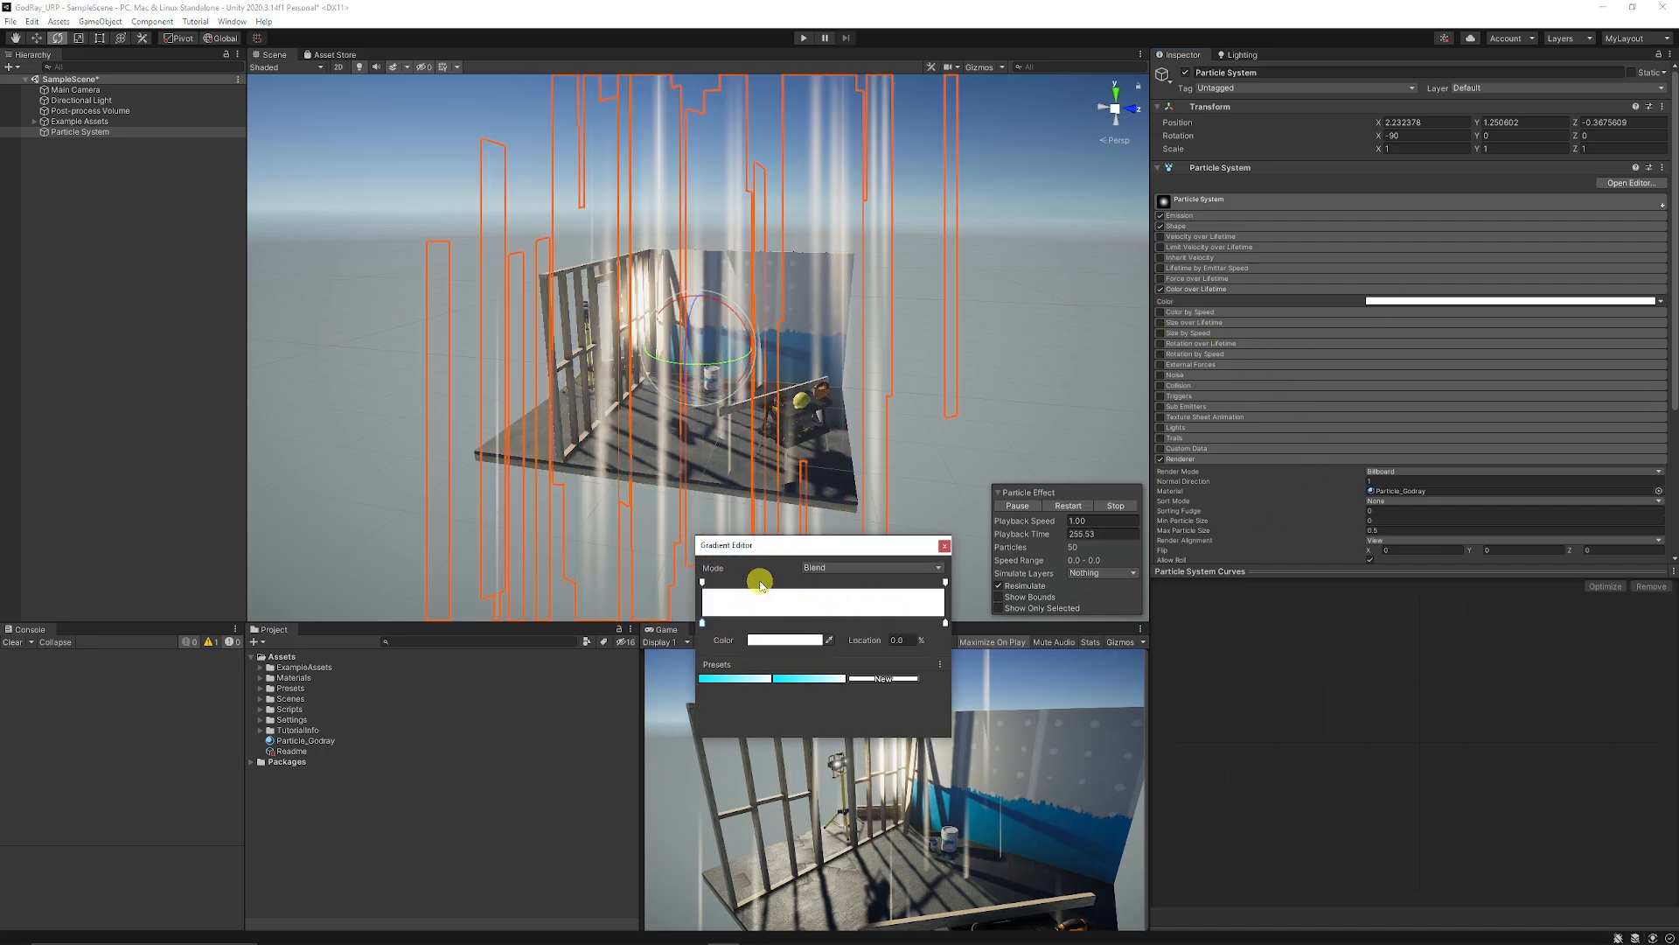
{"action": "left_click_drag", "start_coordinate": [761, 581], "coordinate": [733, 581]}
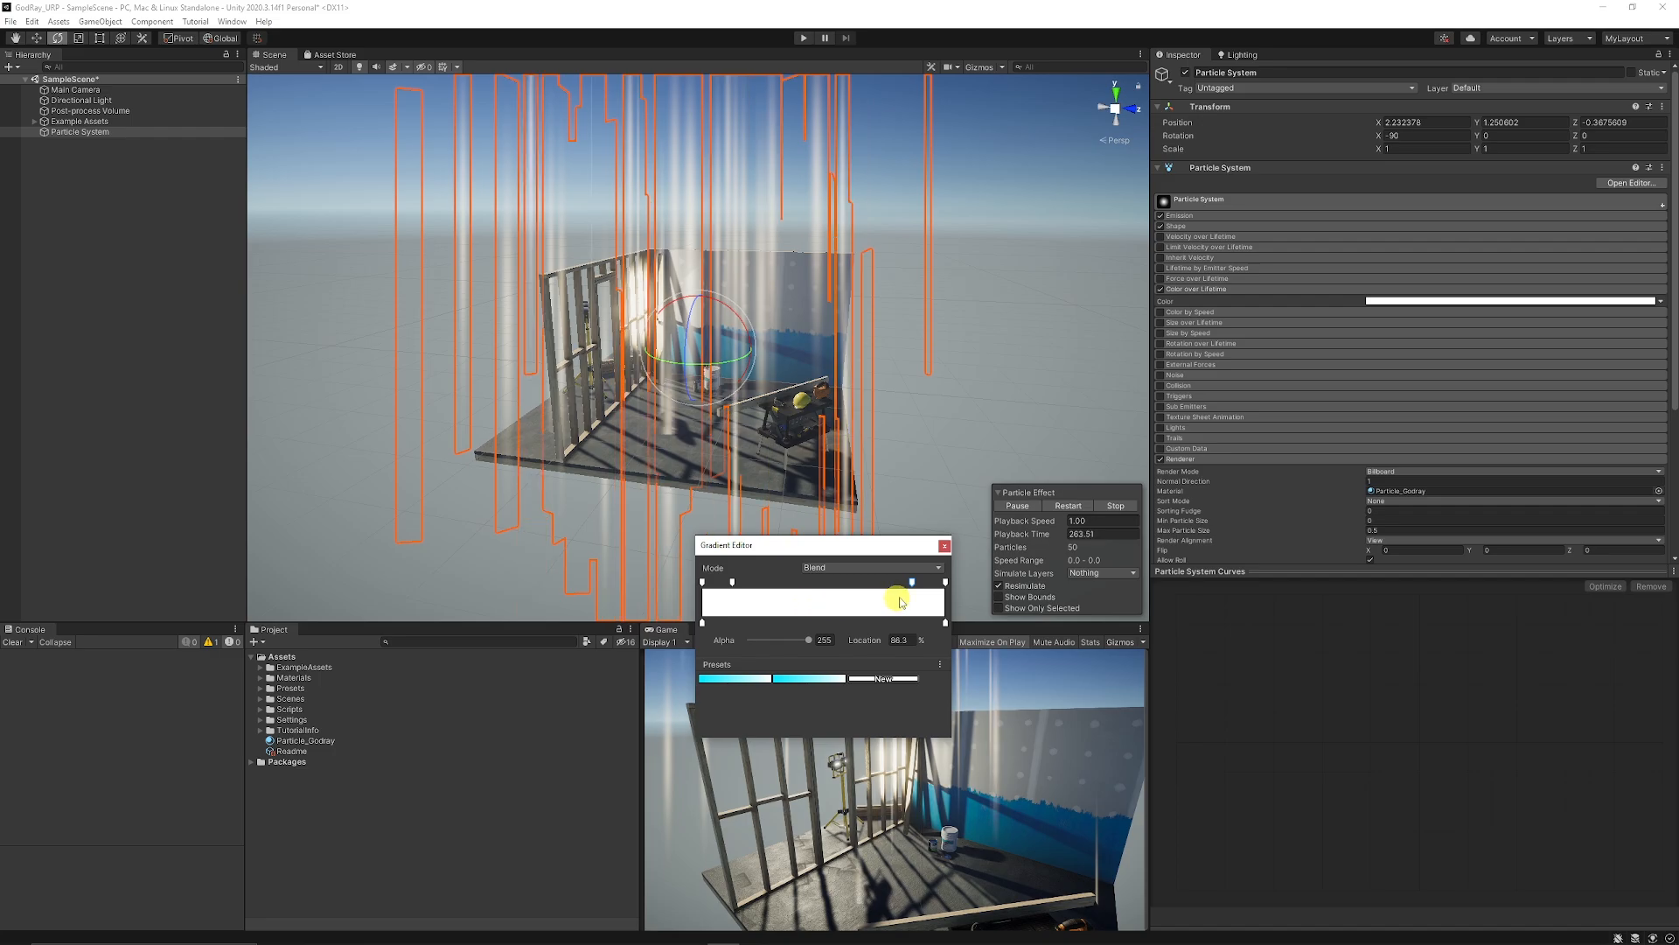
{"action": "left_click_drag", "start_coordinate": [899, 598], "coordinate": [947, 580]}
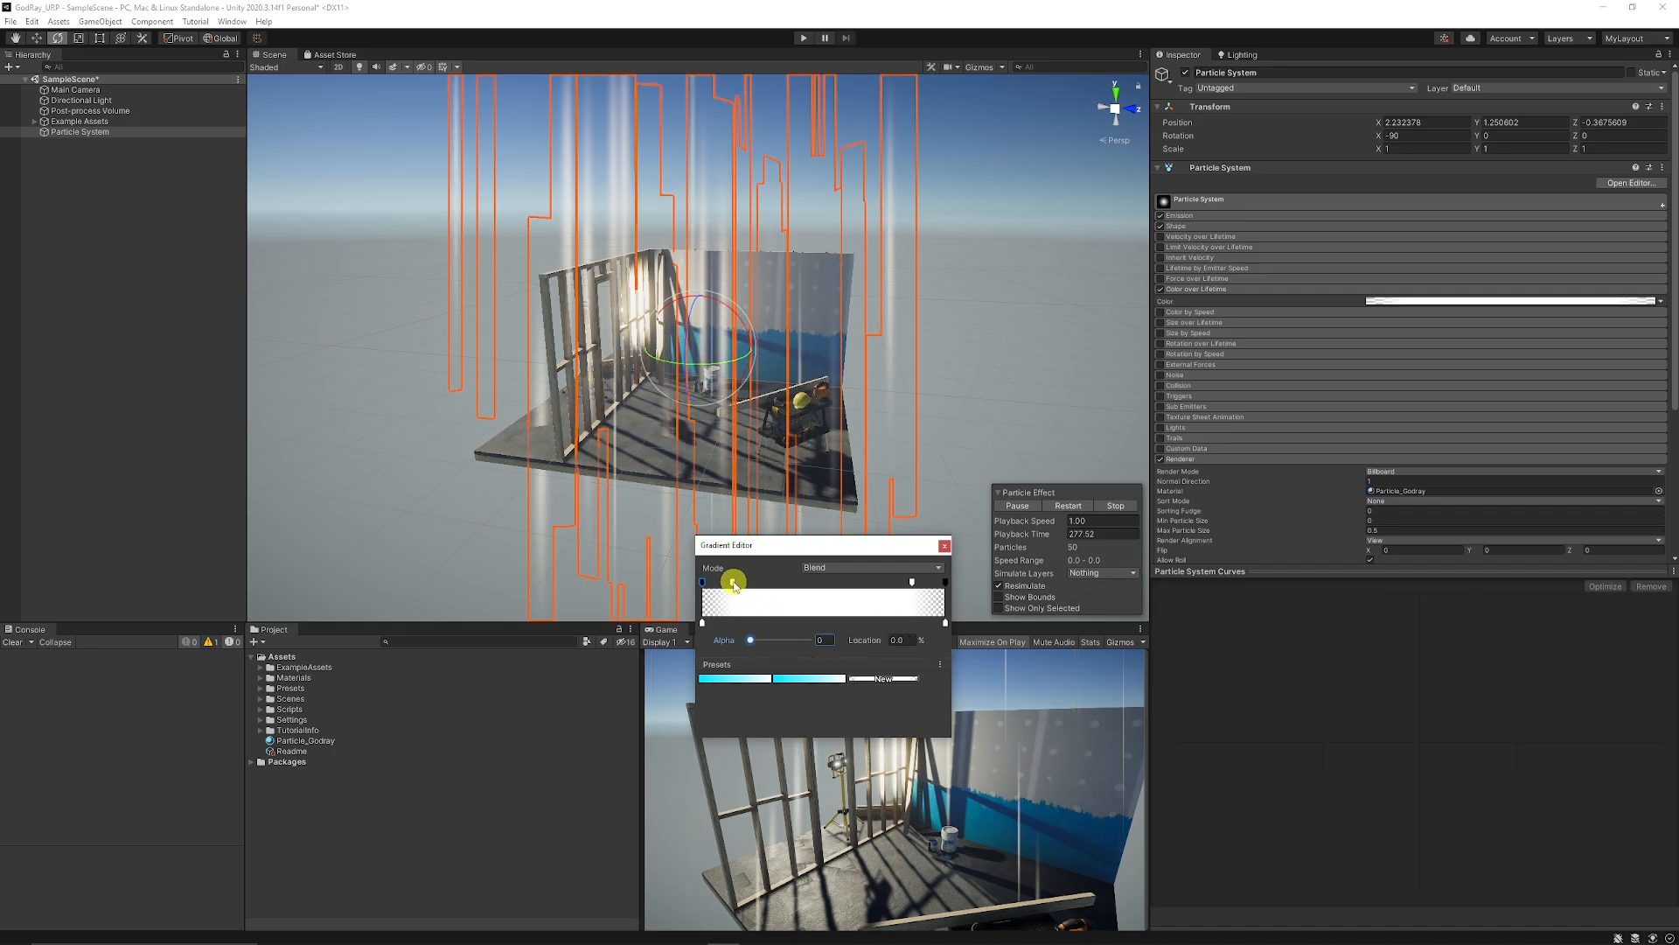
{"action": "left_click_drag", "start_coordinate": [737, 581], "coordinate": [908, 581]}
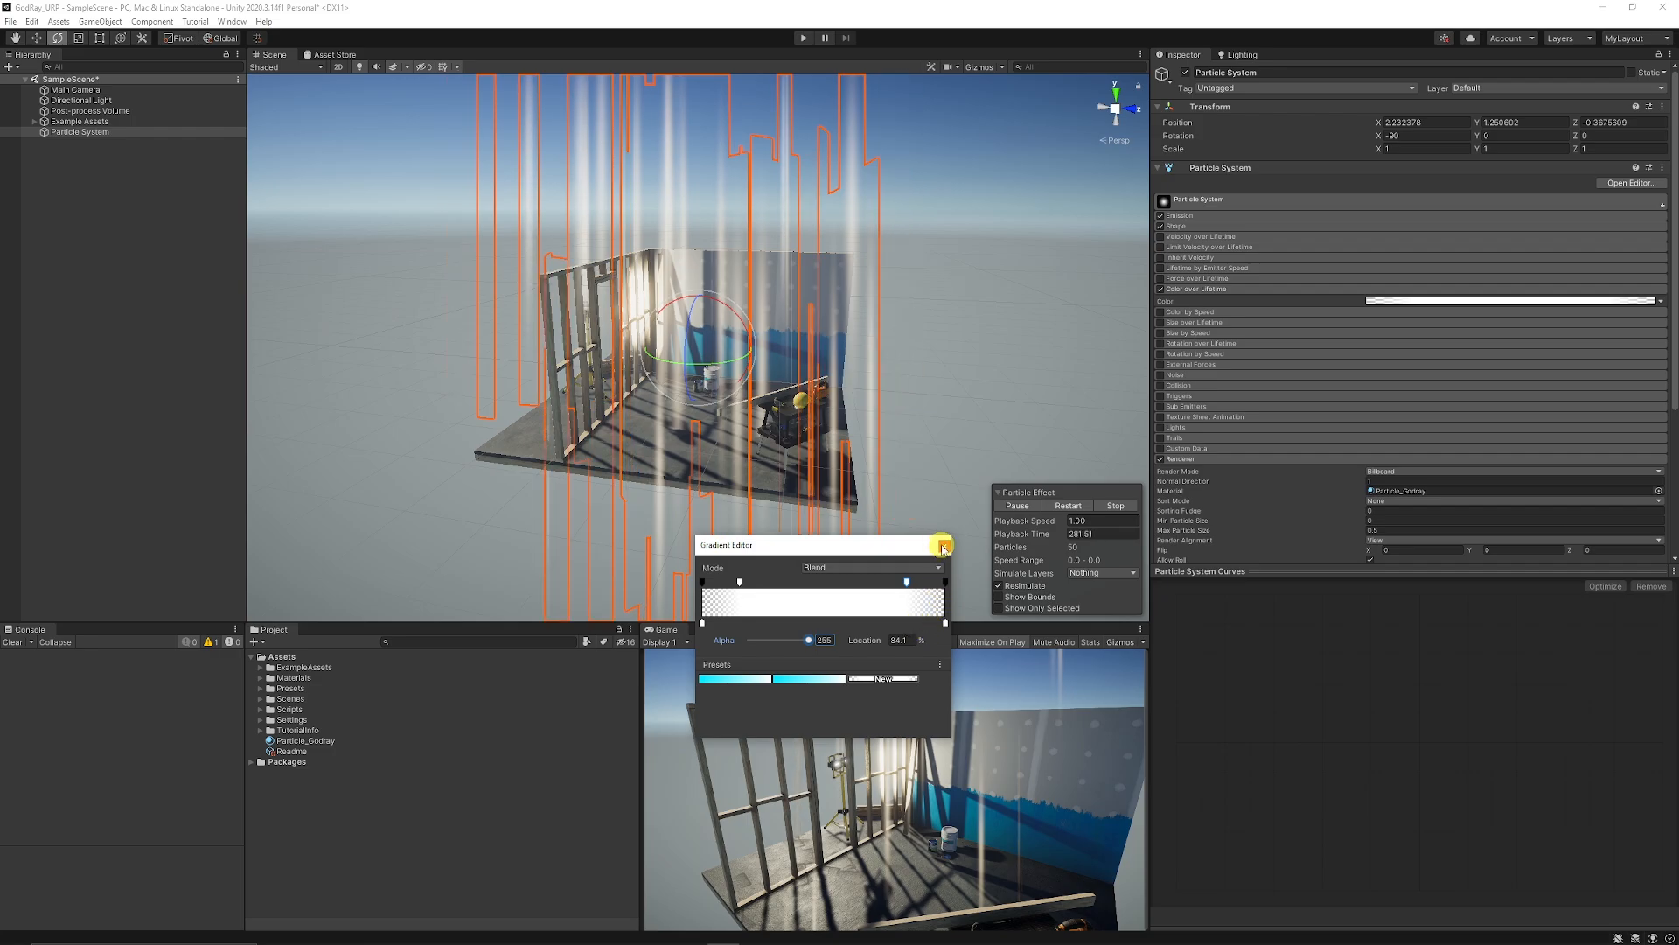
{"action": "left_click", "coordinate": [943, 546]}
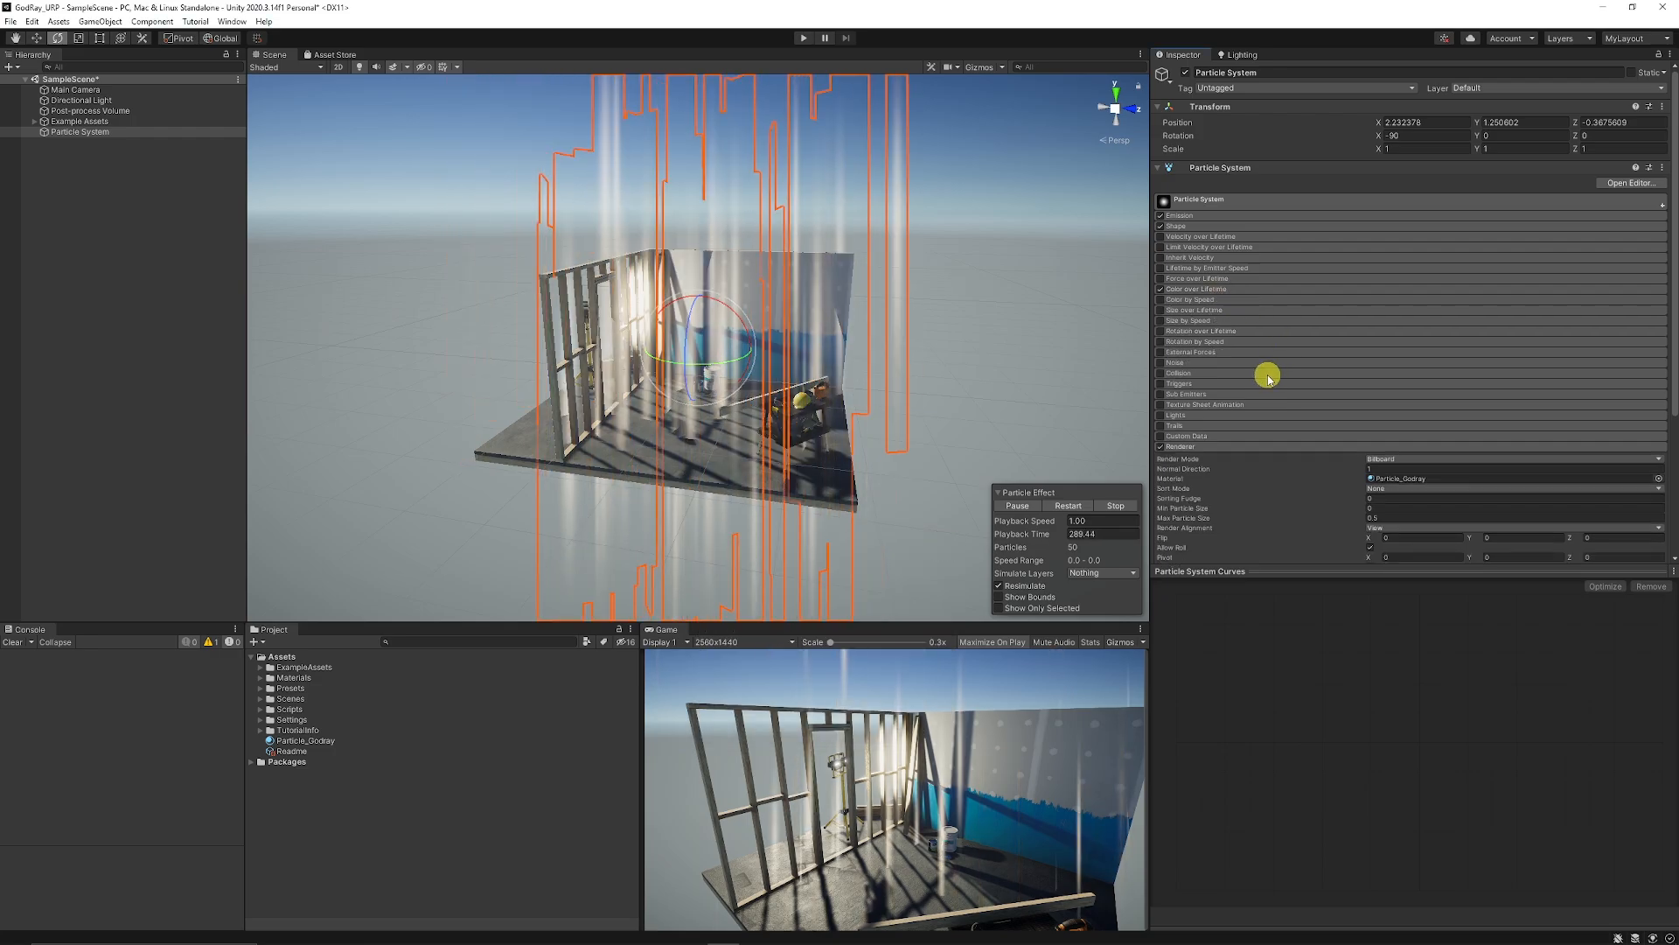
{"action": "mouse_move", "coordinate": [1173, 364]}
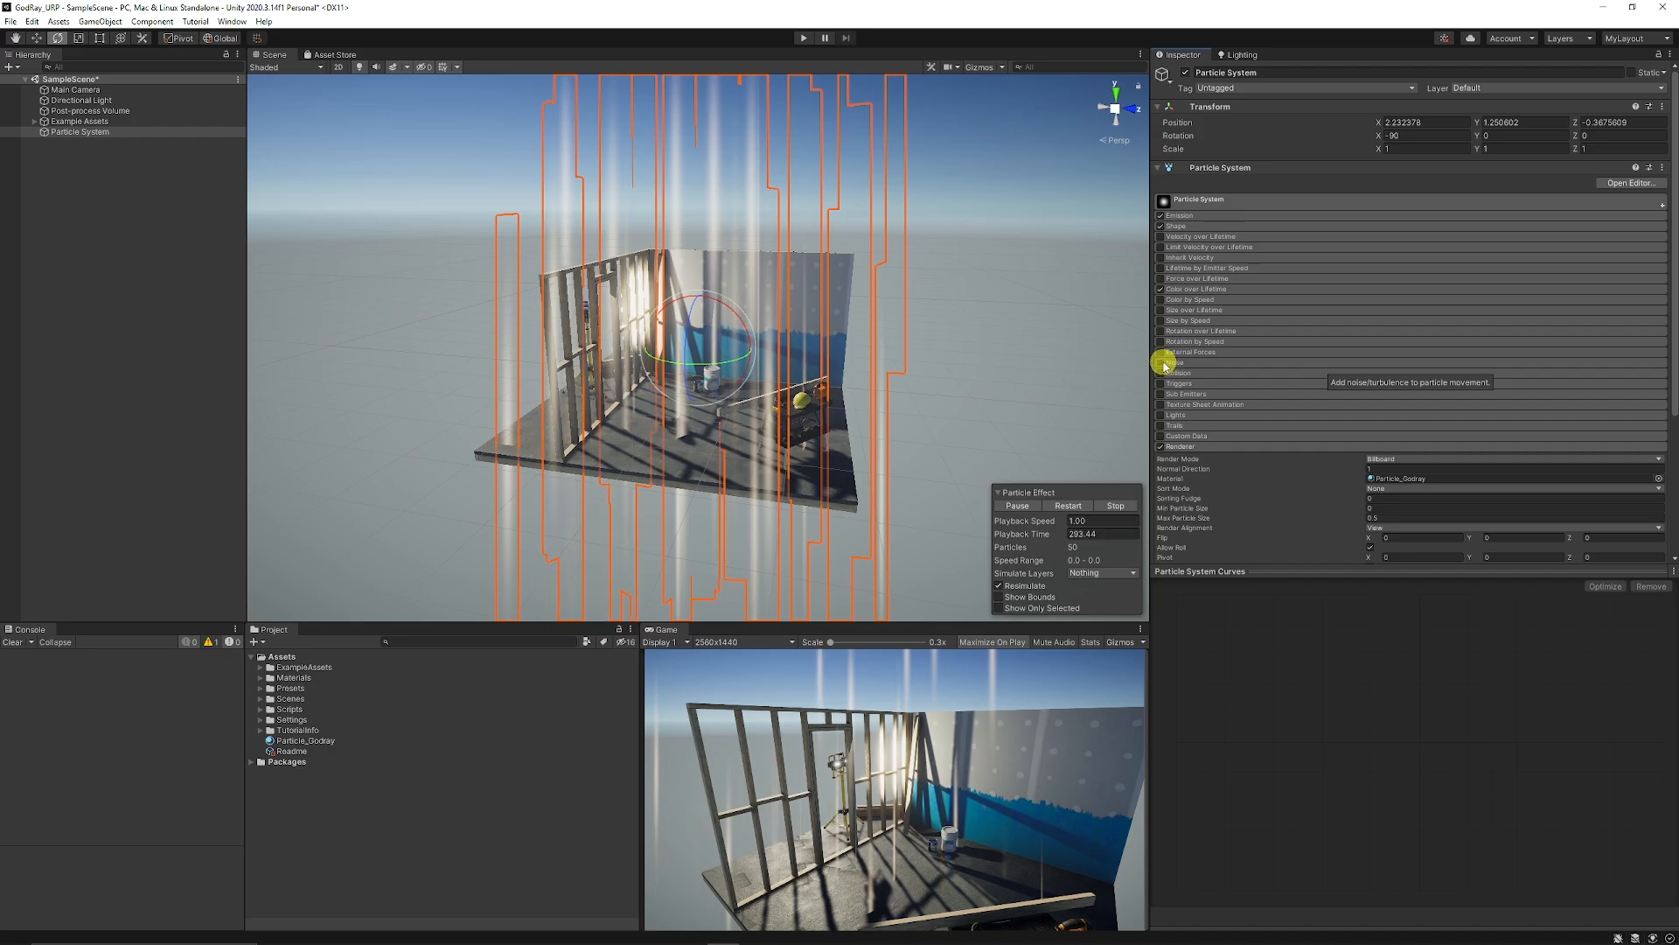
Enable the Noise module and lower its Strength for gentle particle drift.
{"action": "left_click", "coordinate": [1160, 362]}
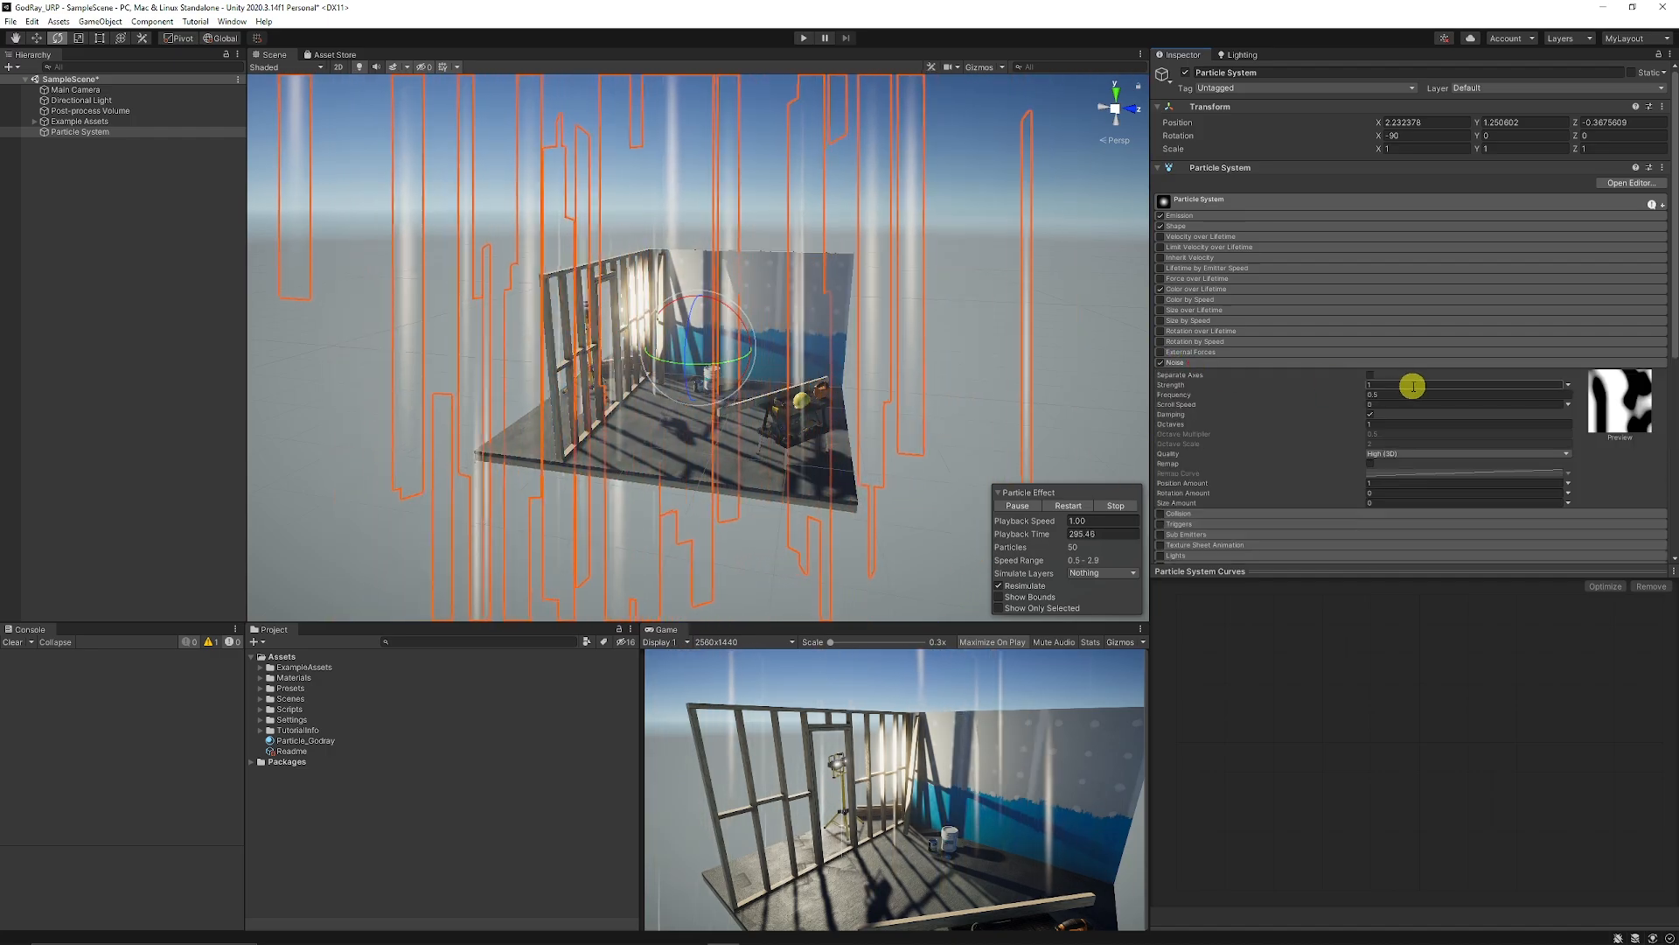
{"action": "left_click_drag", "start_coordinate": [1412, 385], "coordinate": [1343, 385]}
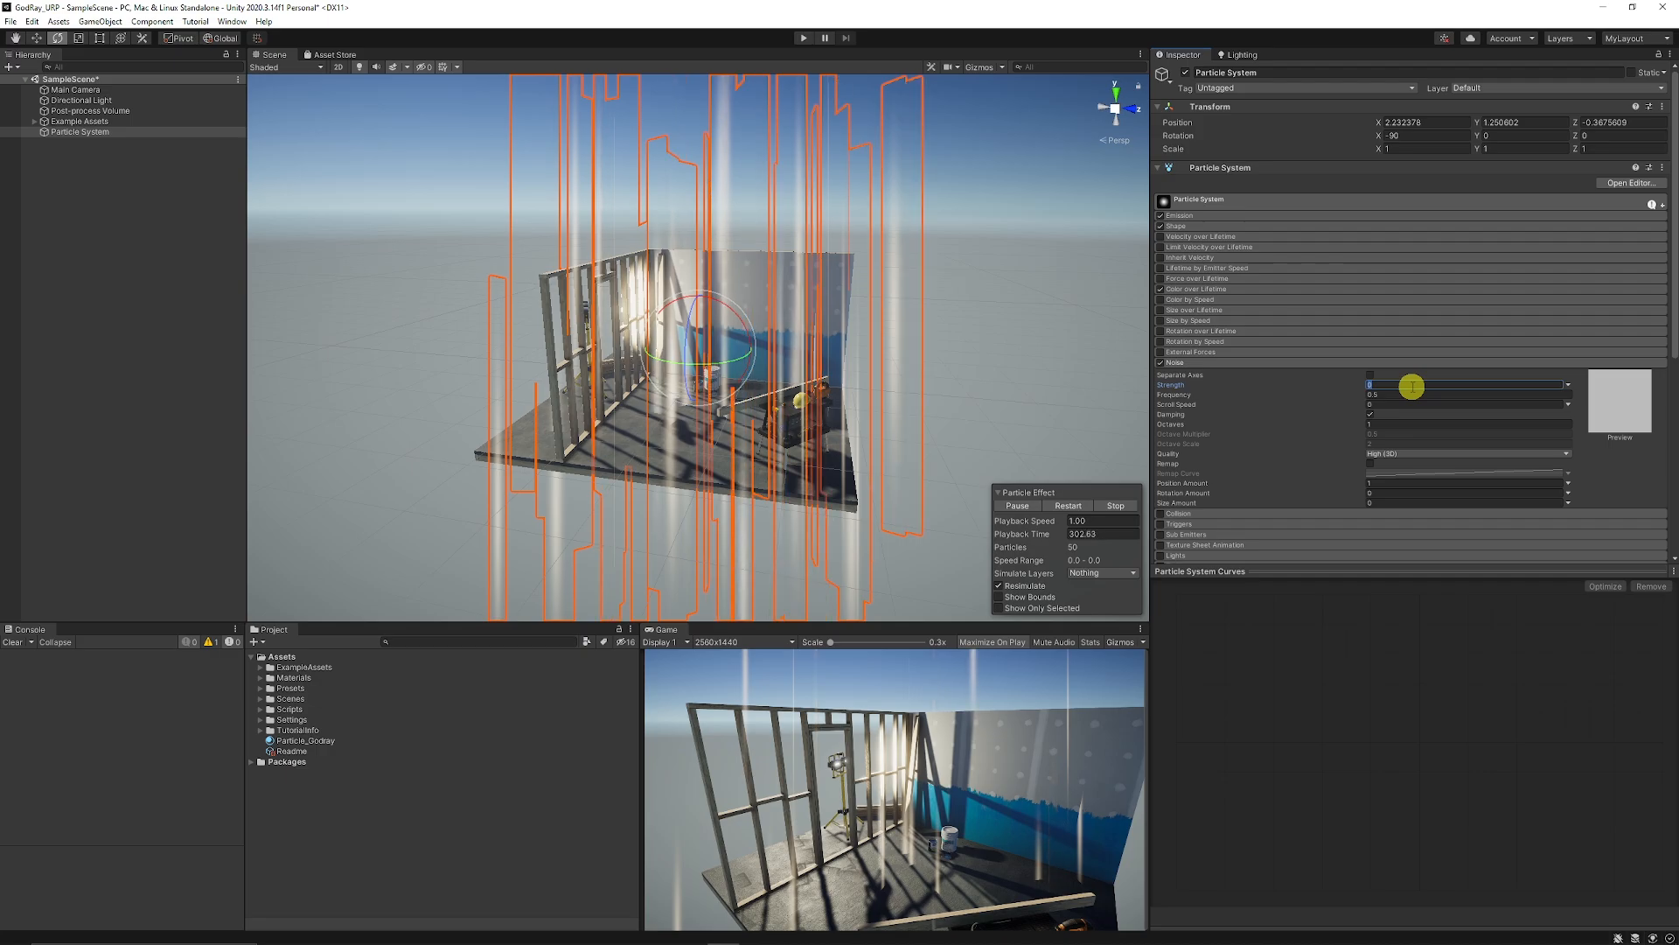
{"action": "left_click_drag", "start_coordinate": [1410, 387], "coordinate": [1371, 387]}
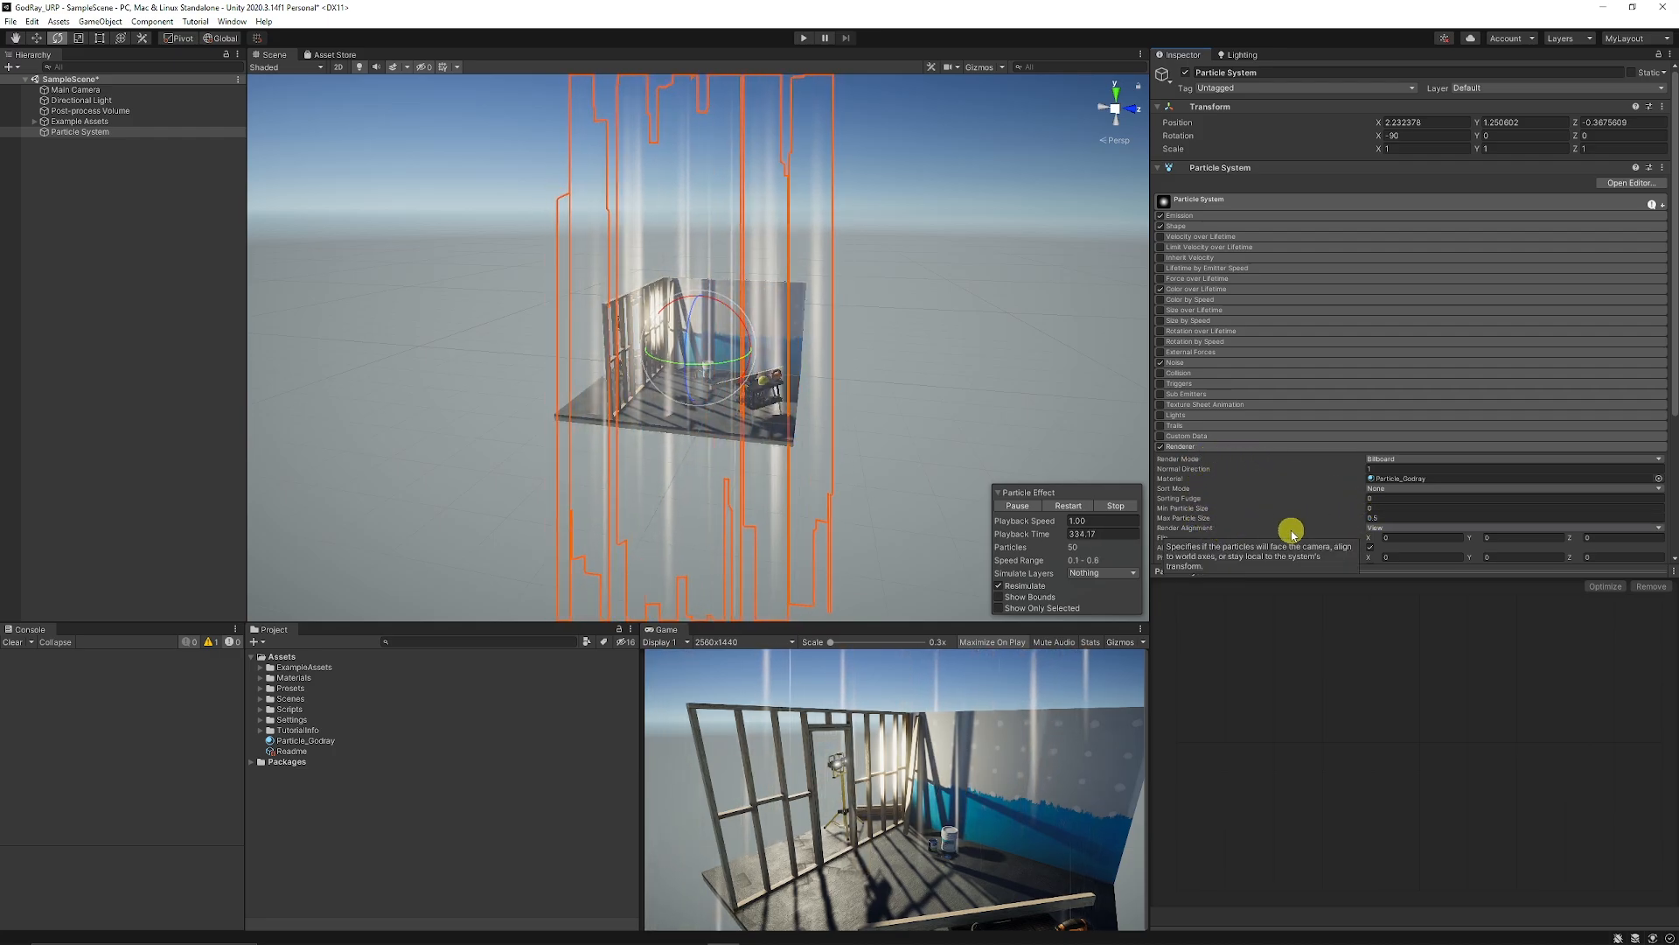
Rotate the particle system about -81 on X and scale it to 0.17077 to slant through the wall.
{"action": "left_click", "coordinate": [1509, 527]}
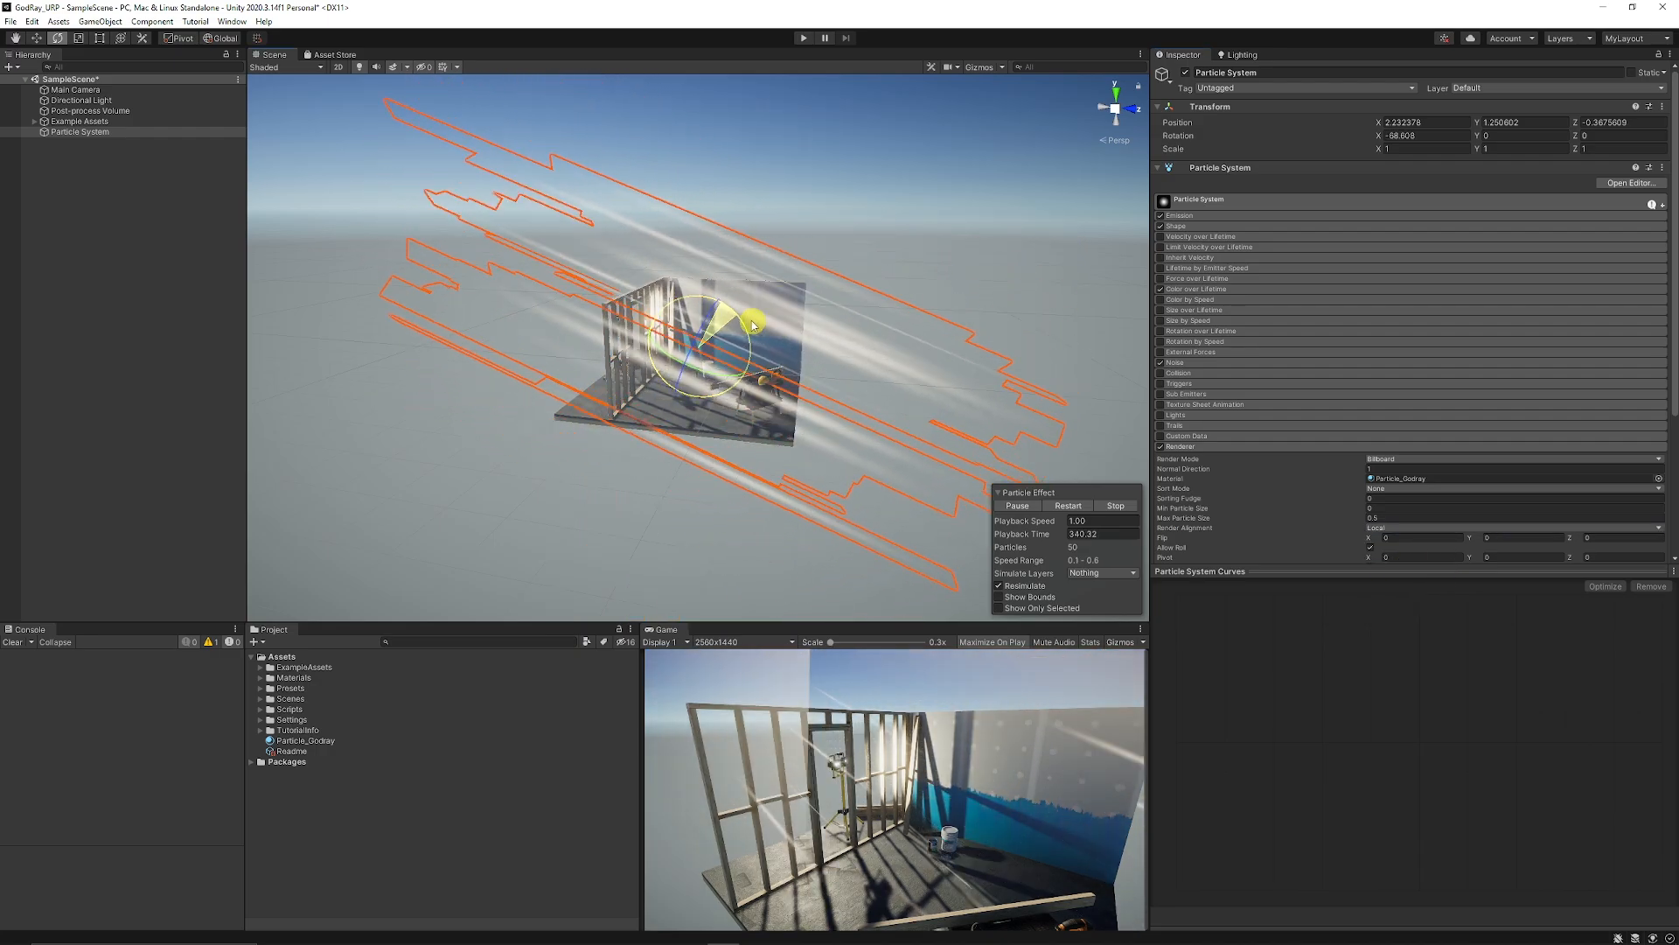
{"action": "left_click", "coordinate": [79, 38]}
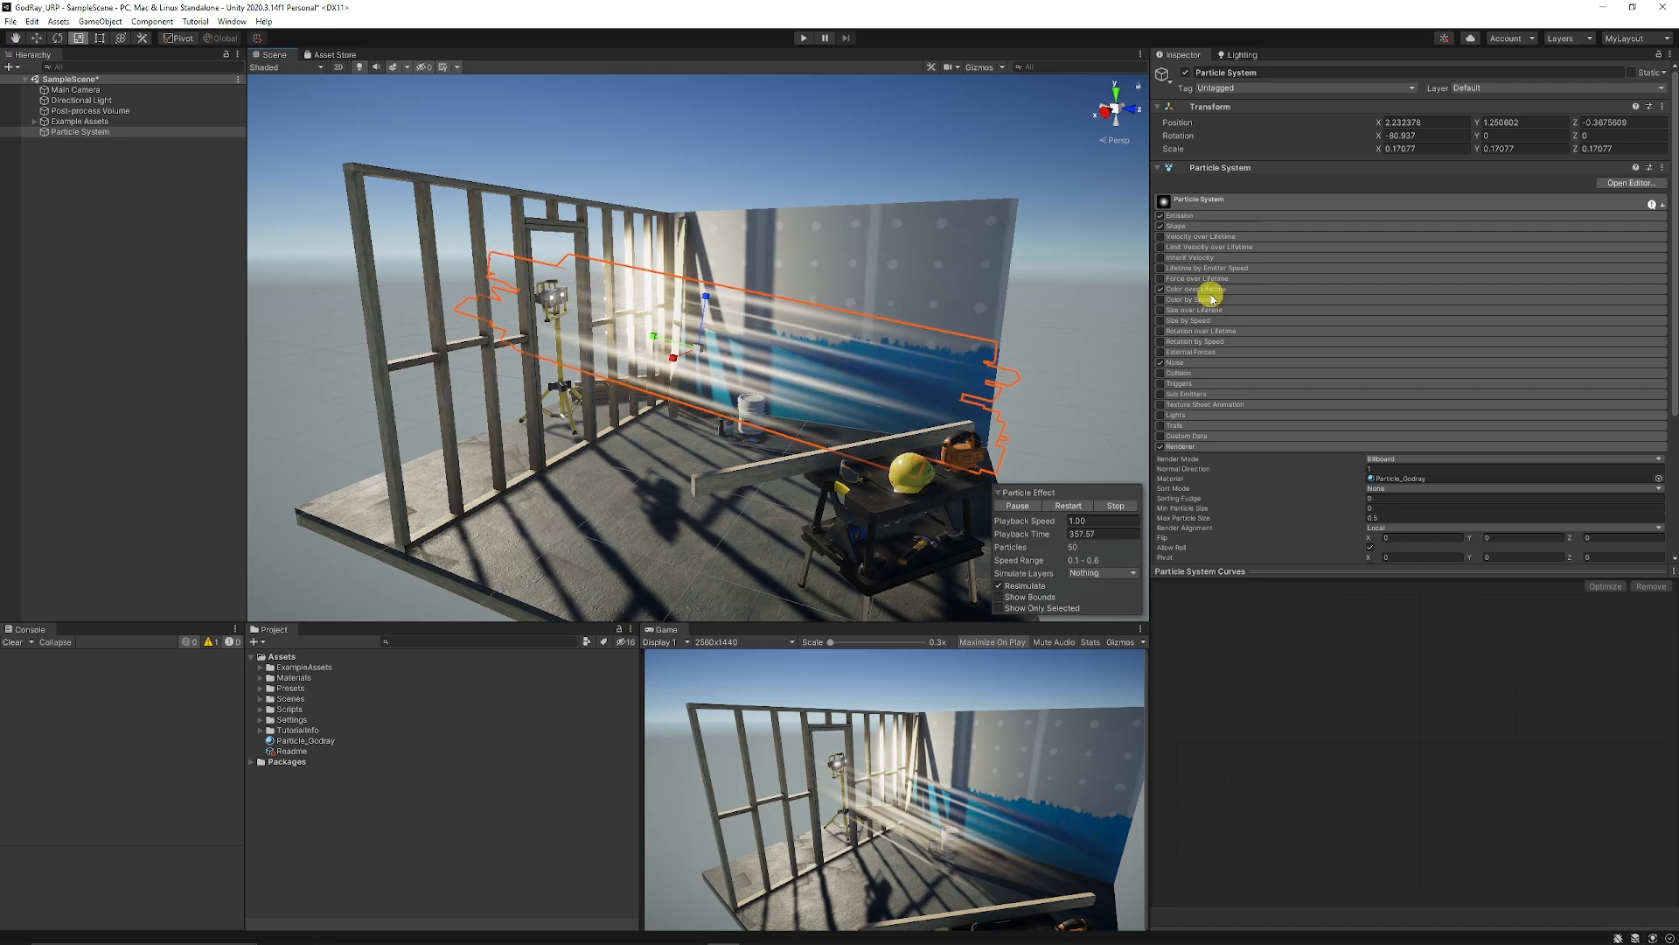
Set the Shape box Scale to 10.54, 4.81, 9.21 and raise Emission Rate over Time.
{"action": "left_click", "coordinate": [1176, 226]}
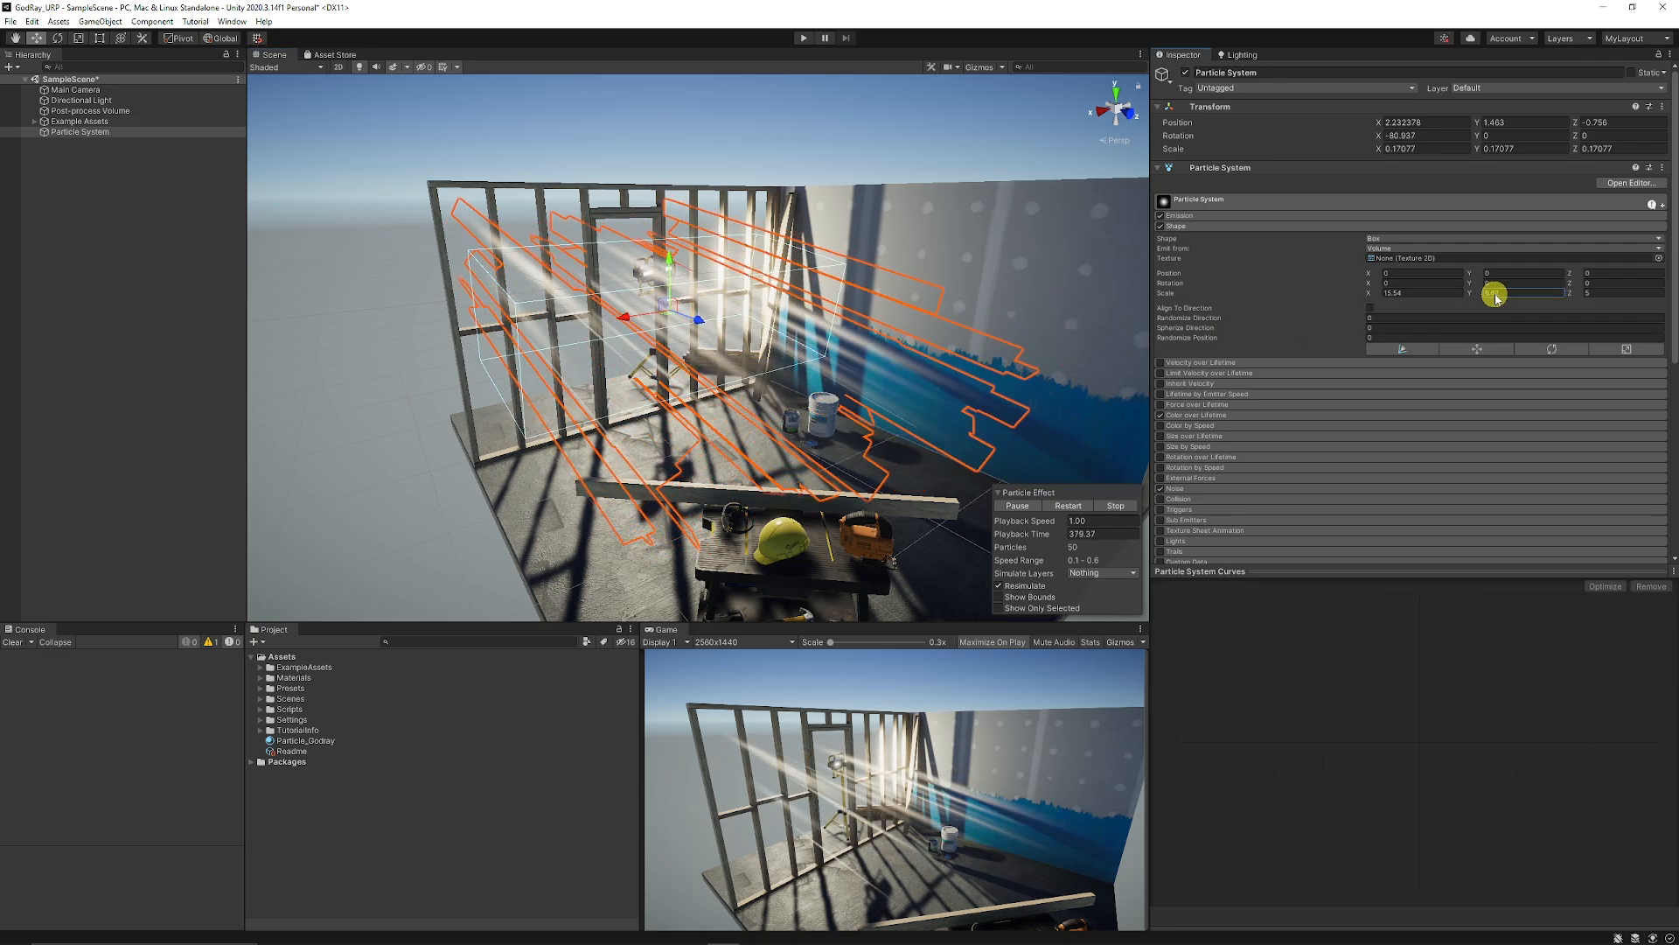
{"action": "left_click_drag", "start_coordinate": [1494, 294], "coordinate": [1462, 294]}
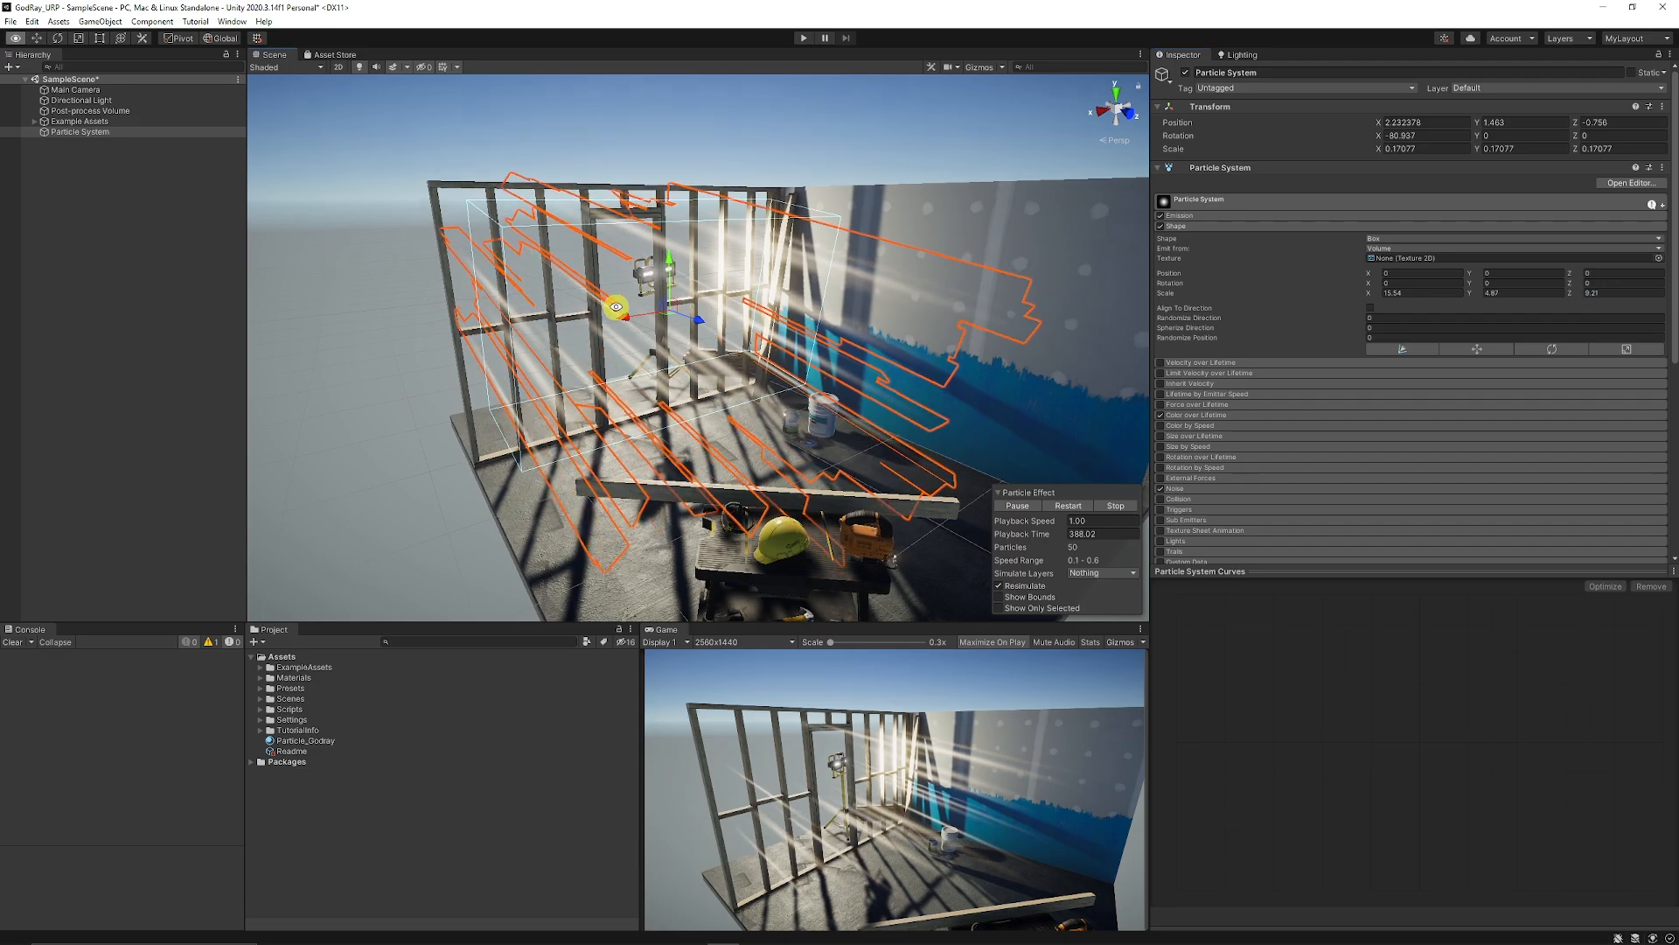
{"action": "left_click", "coordinate": [1160, 216]}
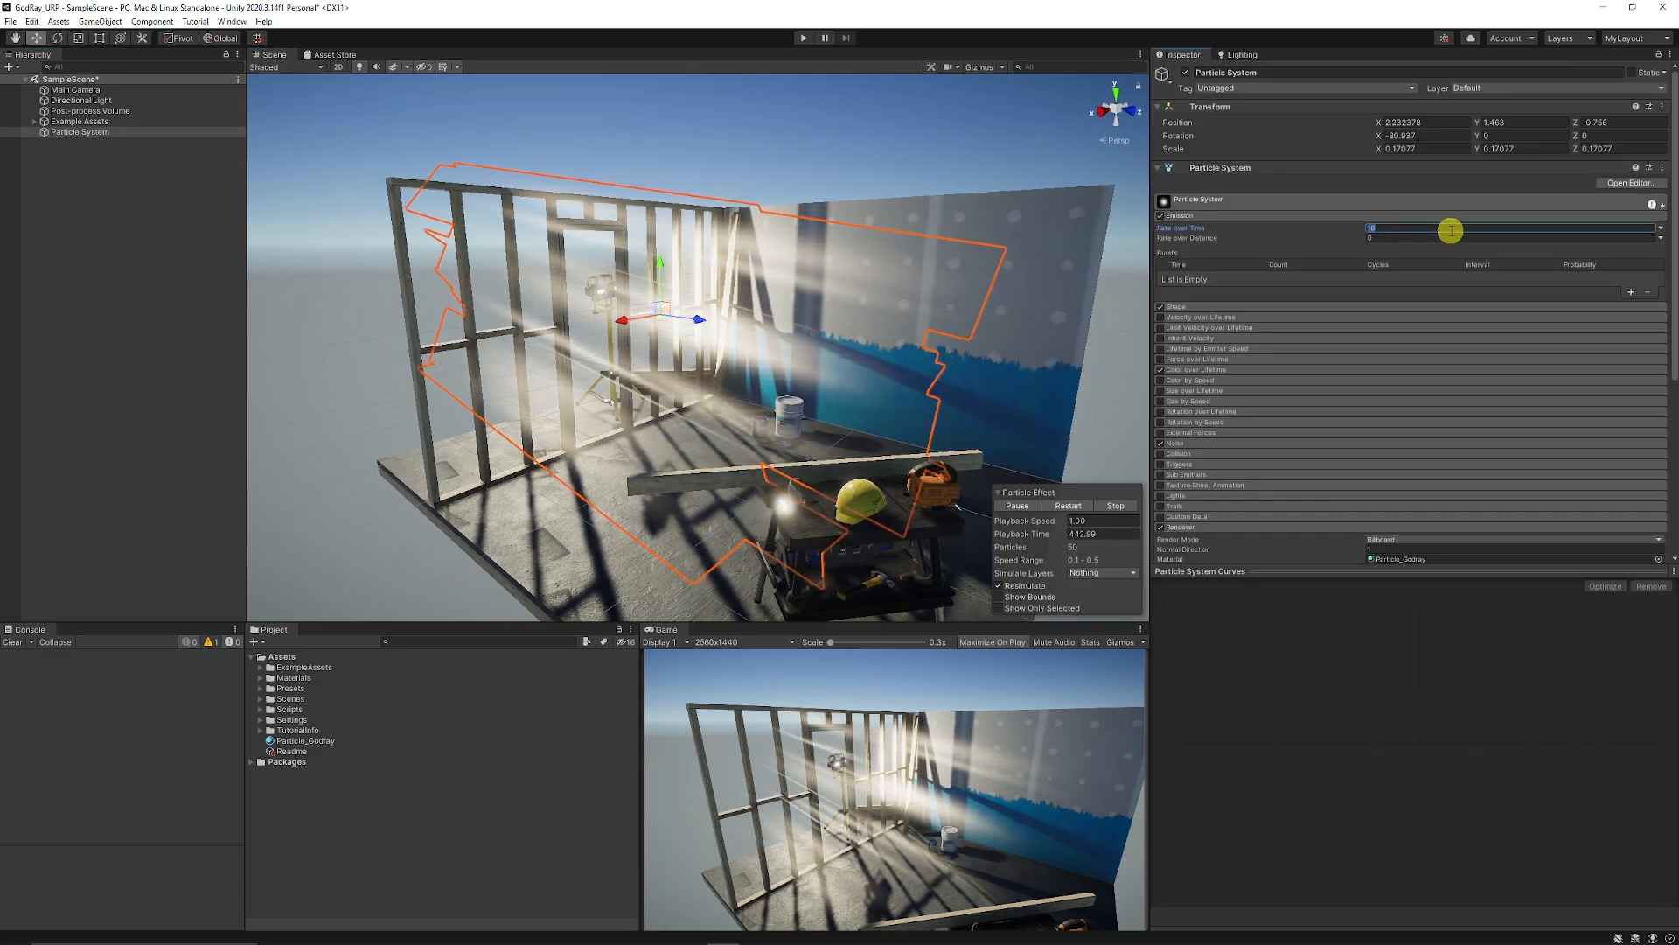
{"action": "left_click_drag", "start_coordinate": [1372, 227], "coordinate": [1429, 227]}
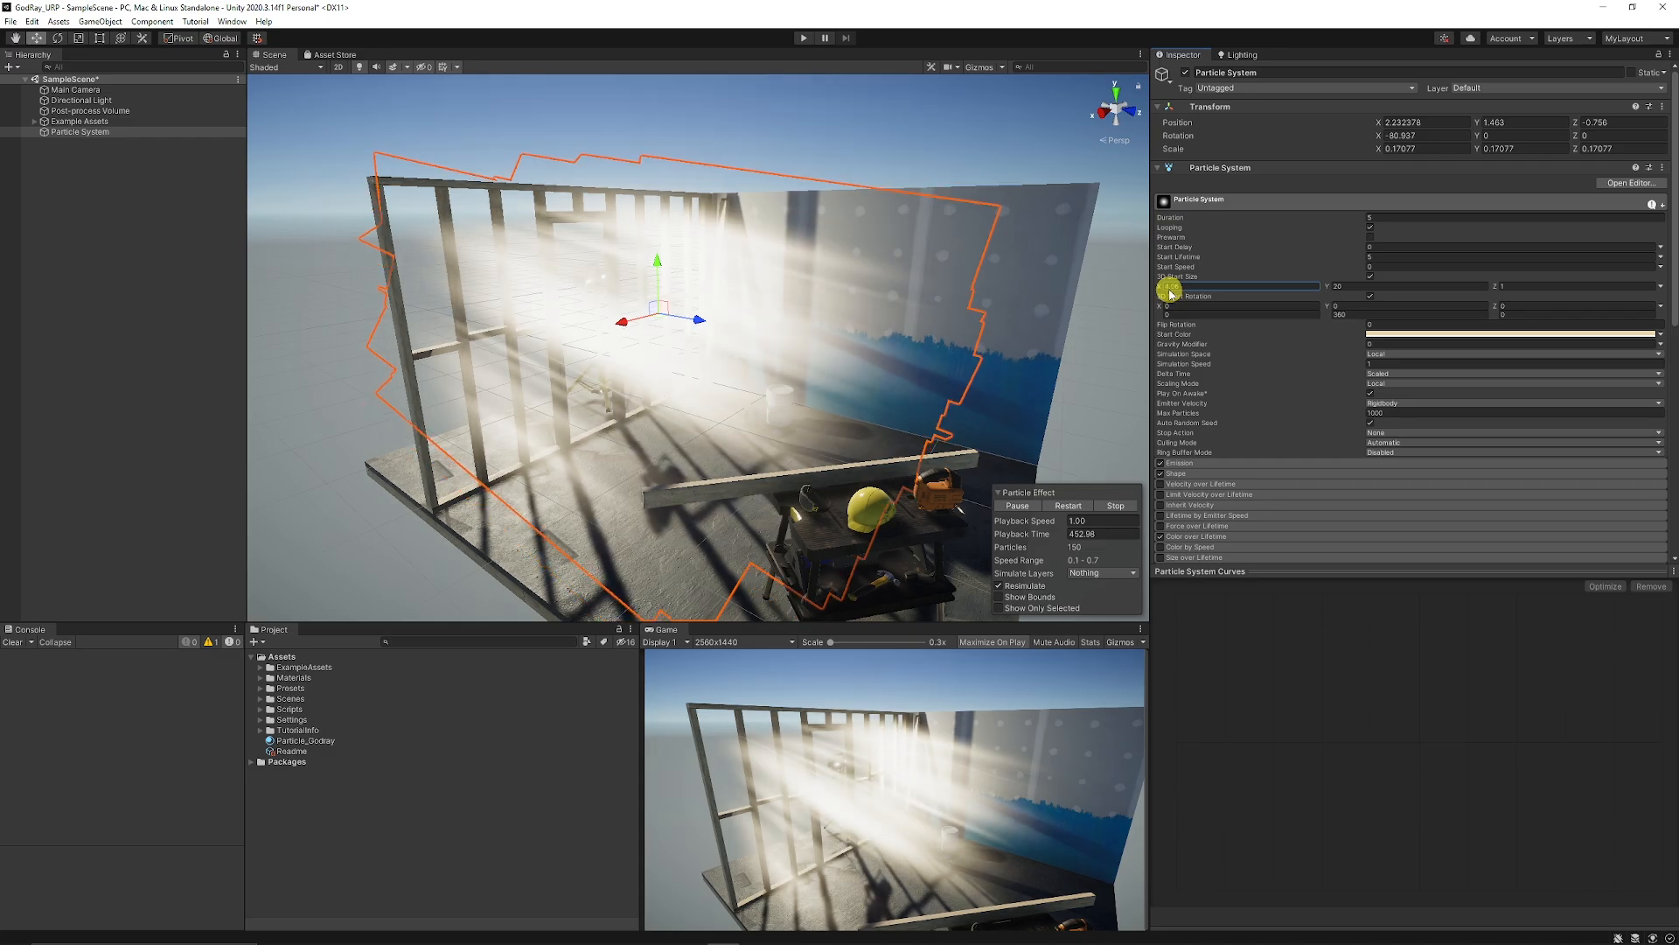
Increase the particles' Start Size so the rays glow broadly, then deselect to preview them.
{"action": "left_click_drag", "start_coordinate": [1167, 292], "coordinate": [777, 336]}
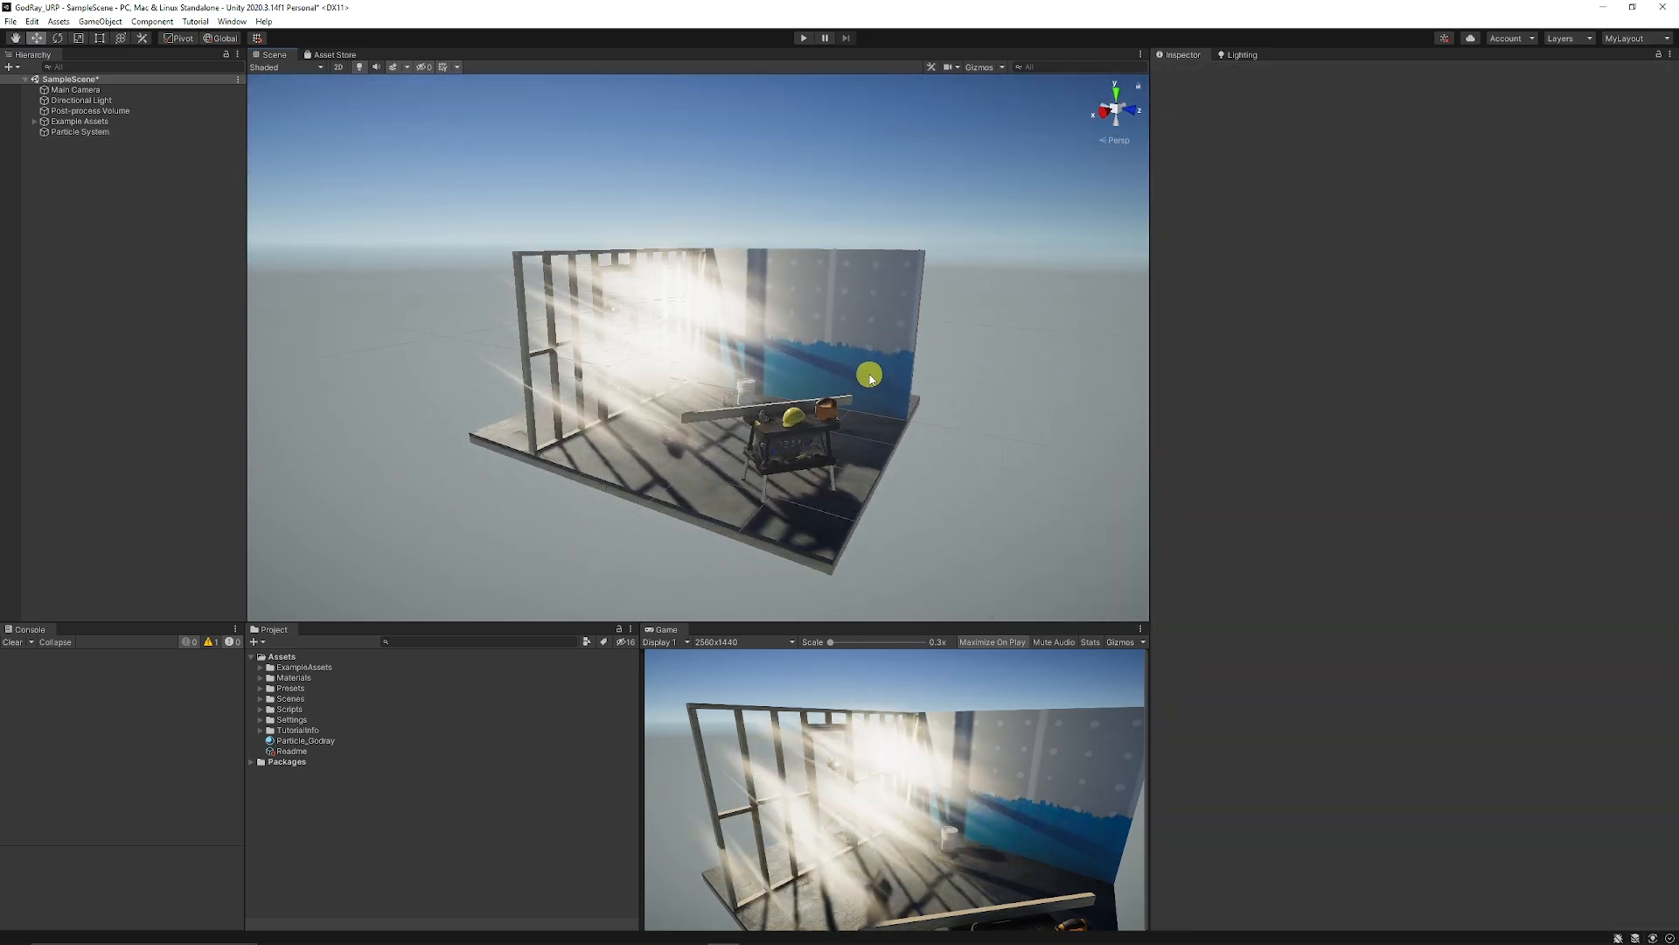
{"action": "left_click", "coordinate": [803, 36]}
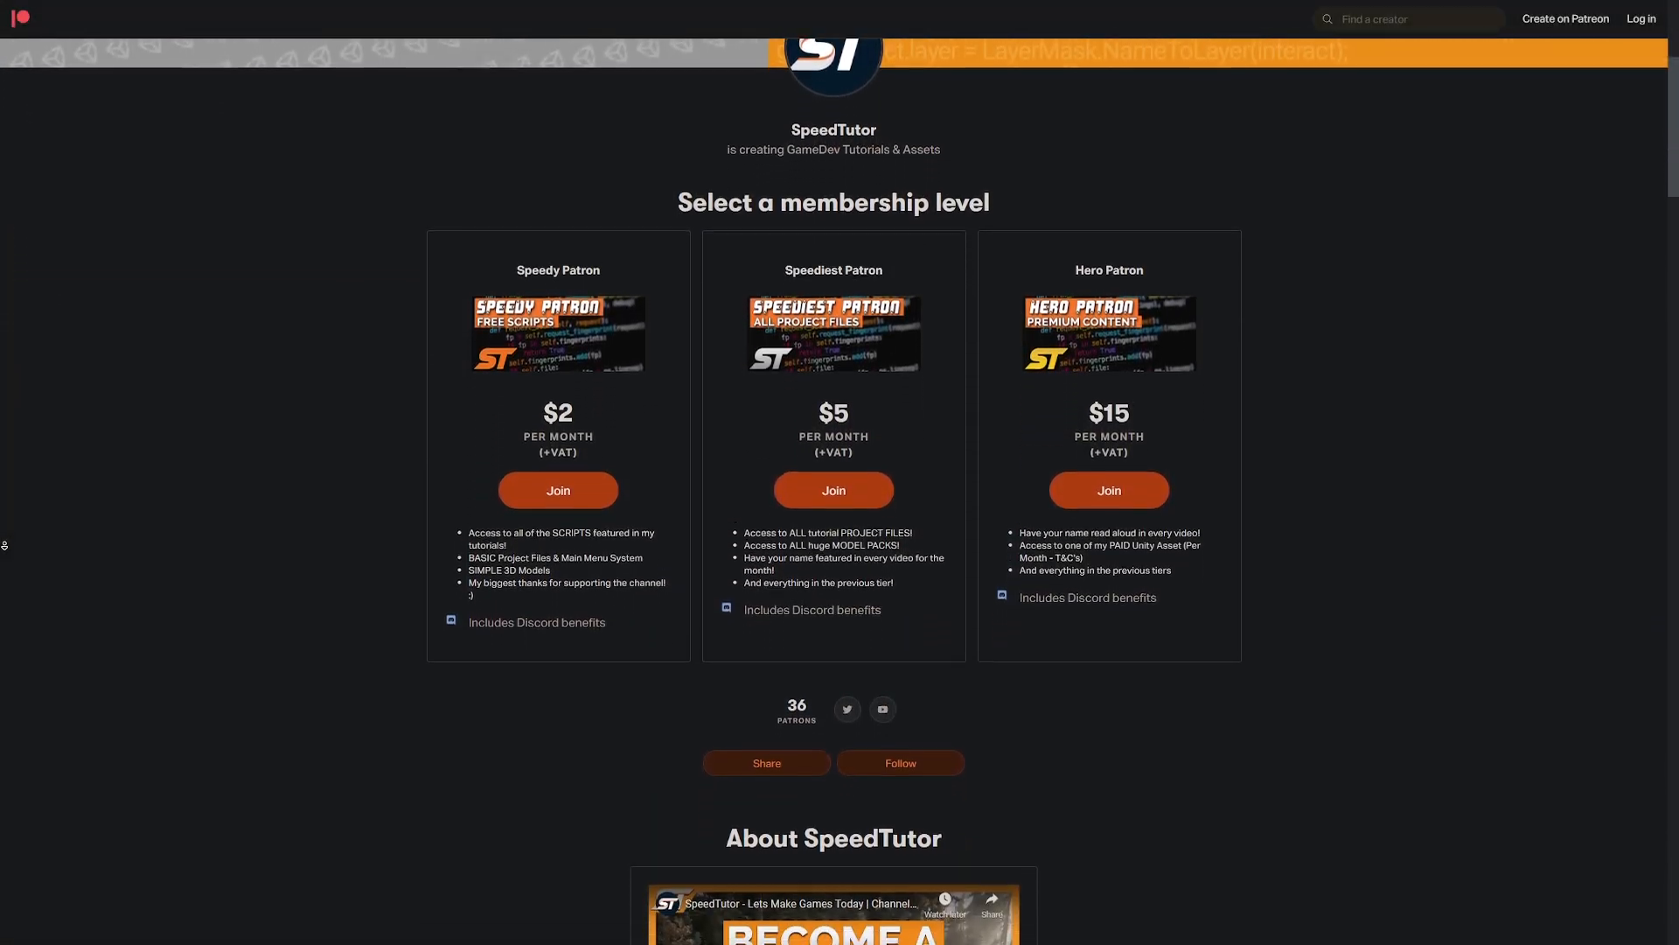
Scroll the SpeedTutor Patreon page past the About section to the locked recent posts.
{"action": "scroll", "scroll_direction": "down", "scroll_amount": 3}
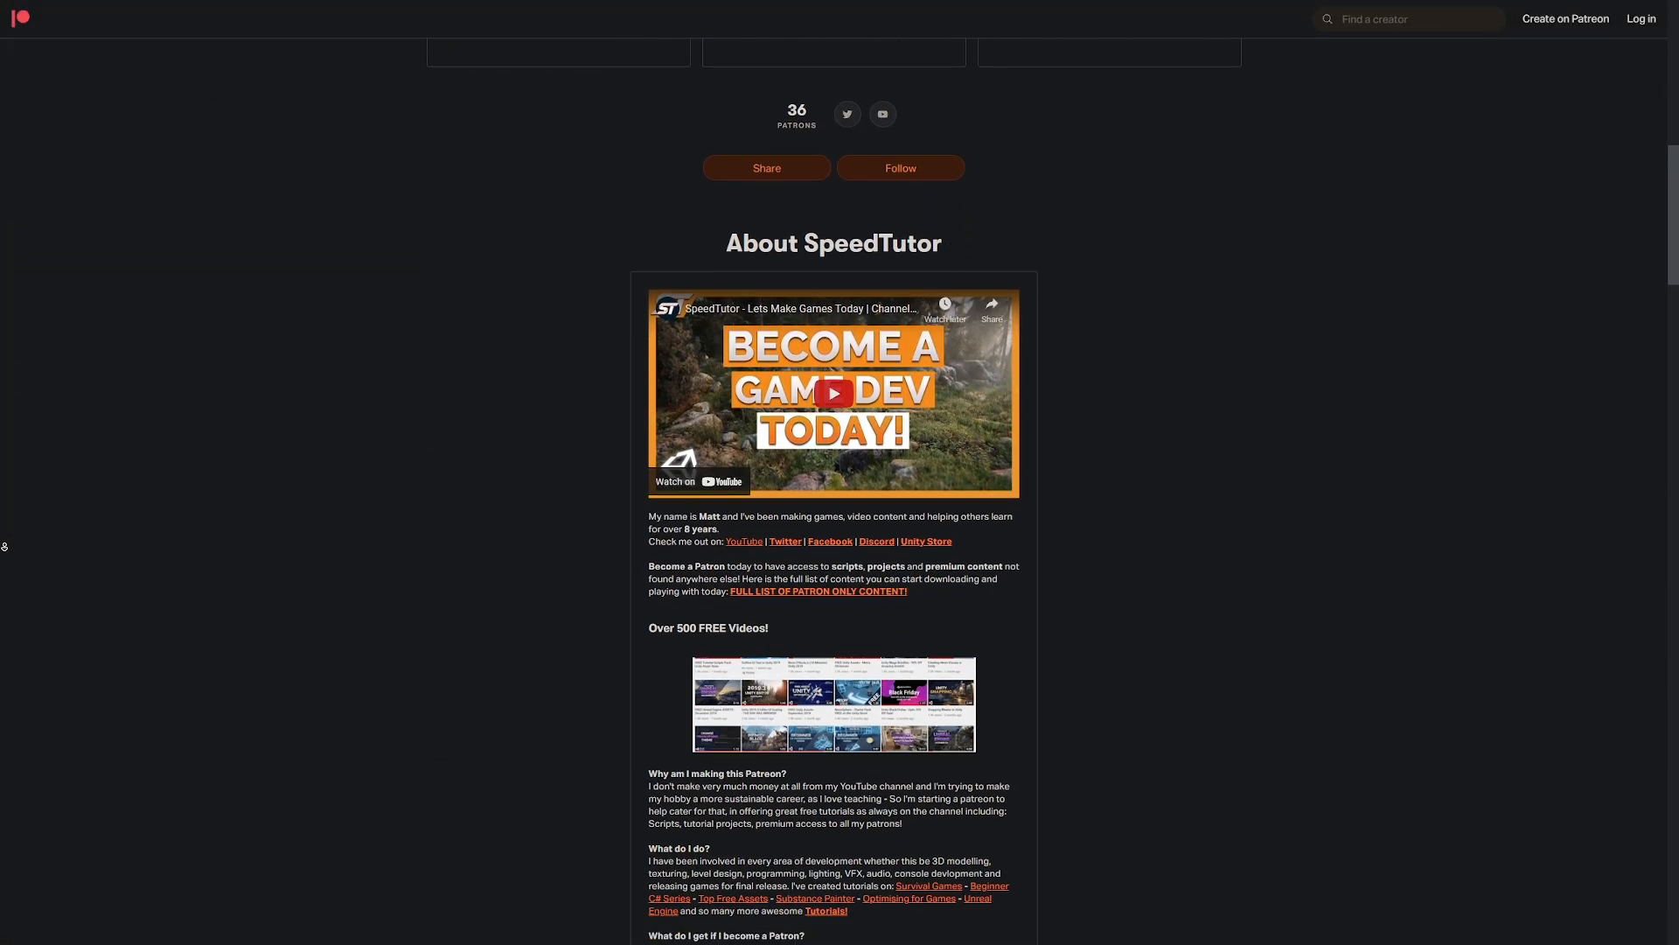
{"action": "scroll", "scroll_direction": "down", "scroll_amount": 3}
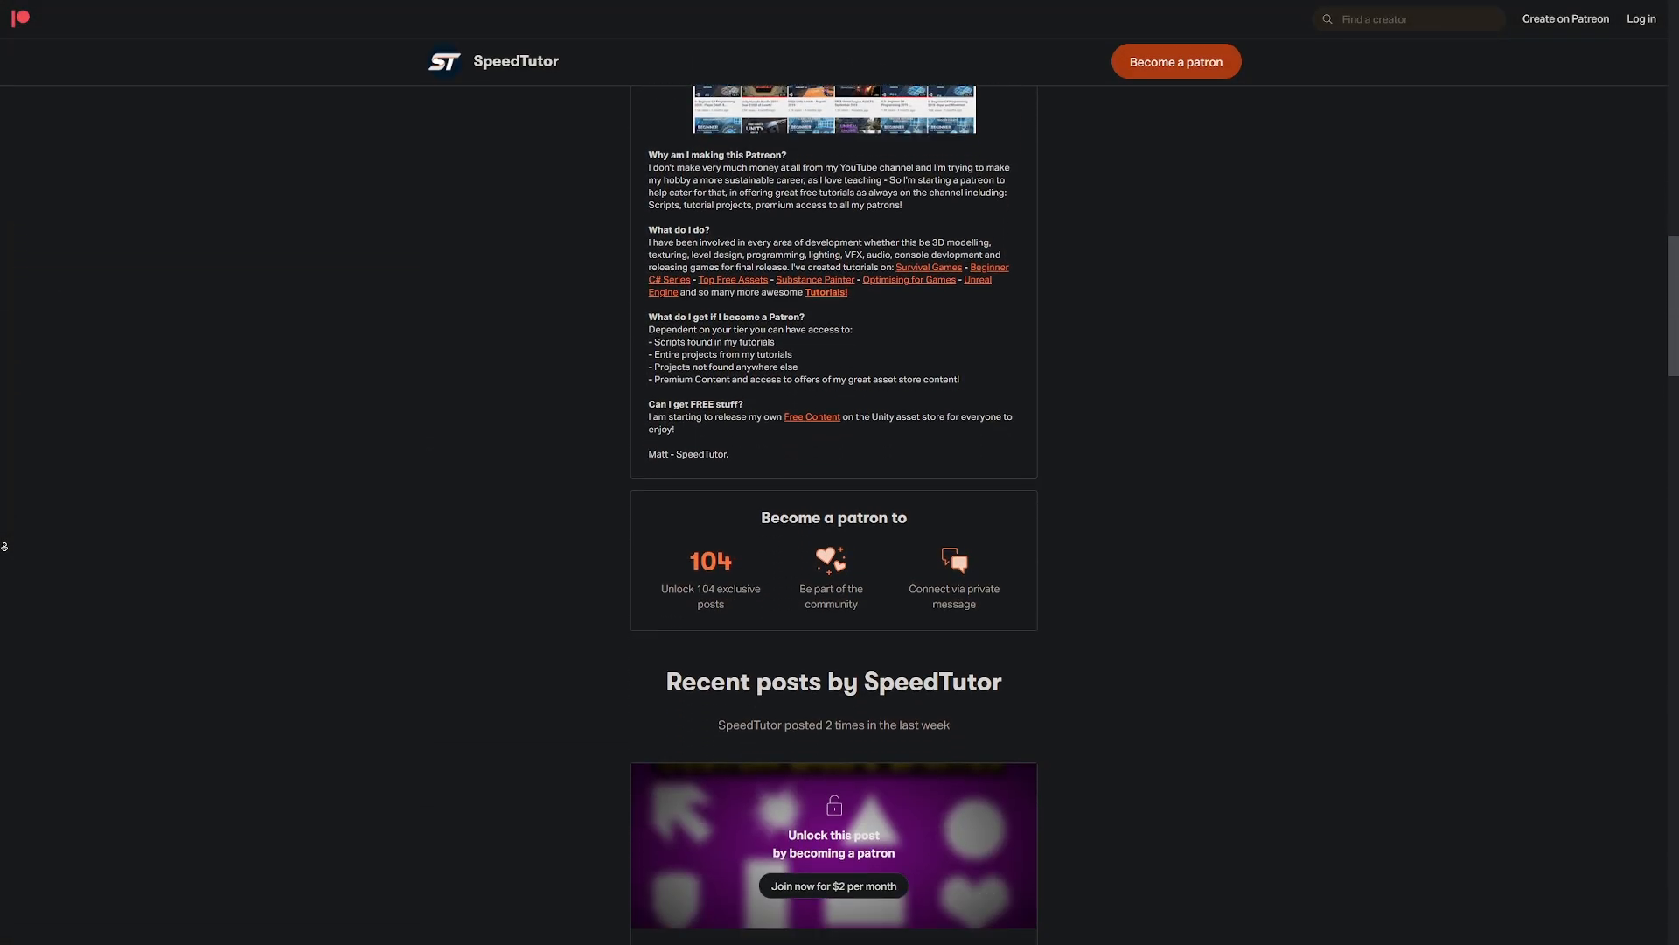
{"action": "scroll", "scroll_direction": "down", "scroll_amount": 3}
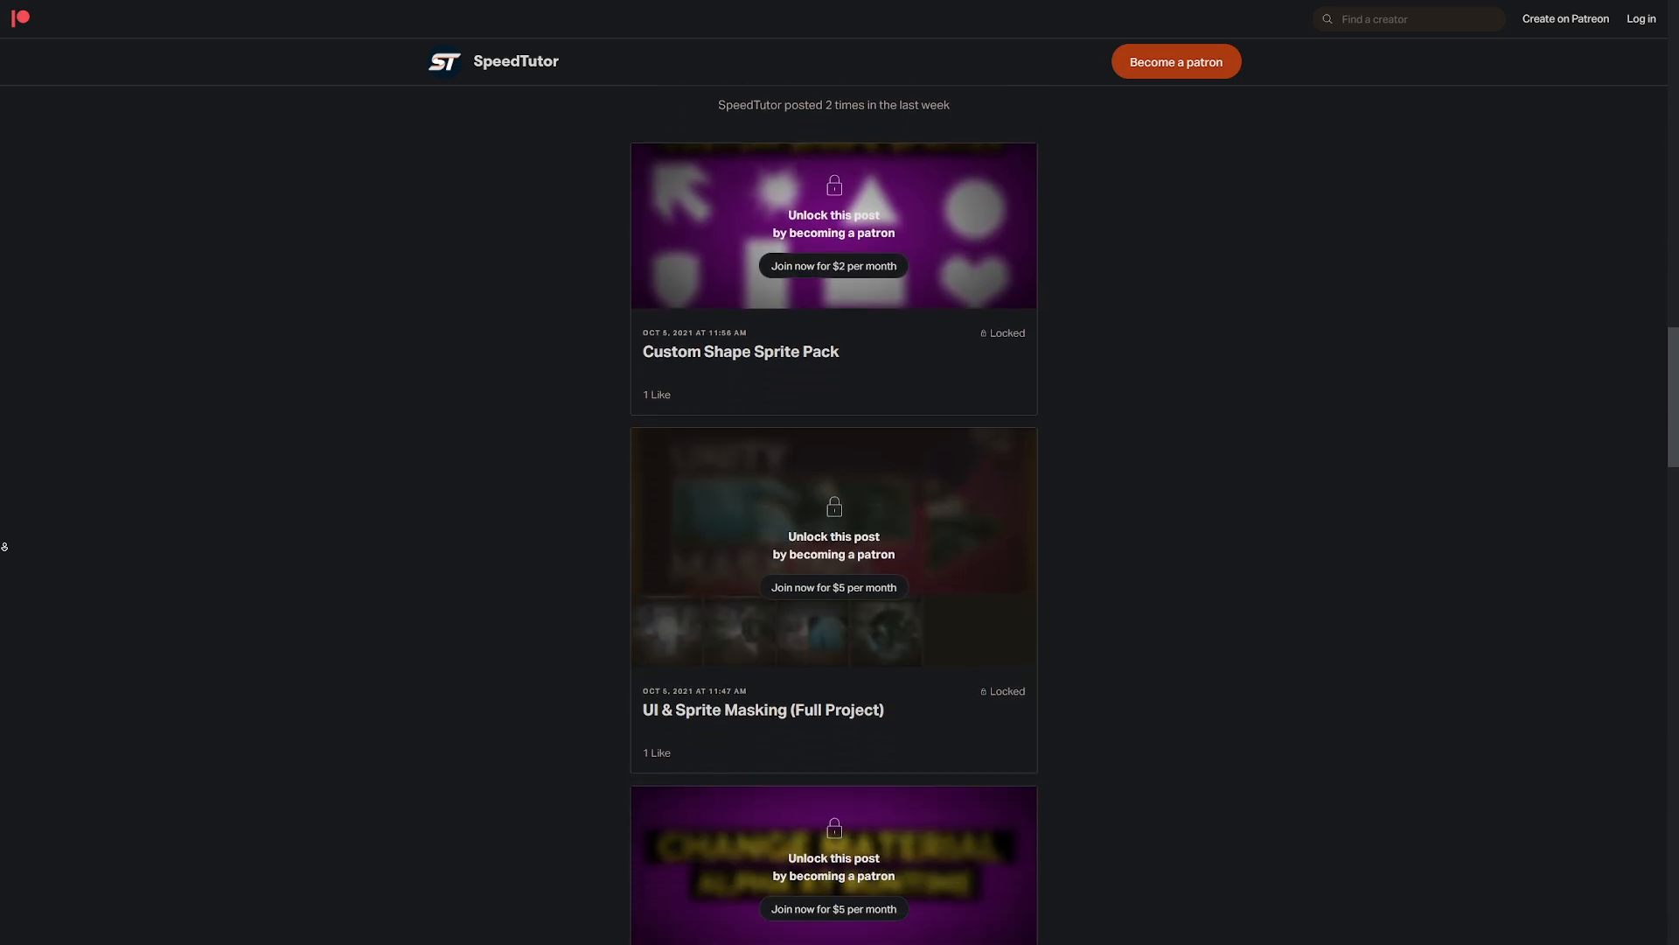